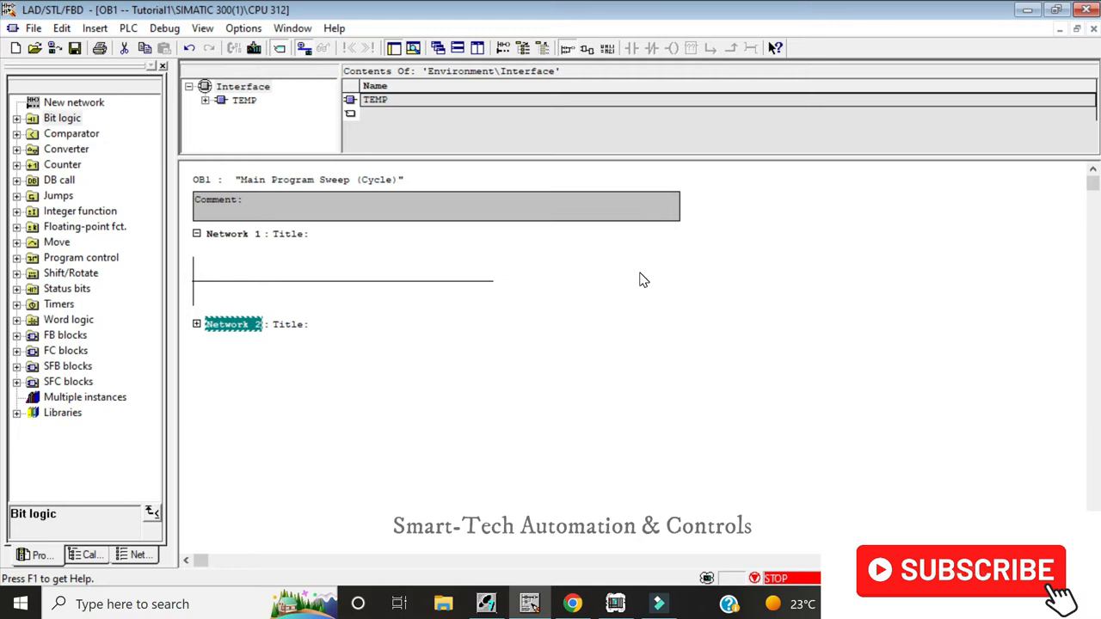
mouse_move(583, 286)
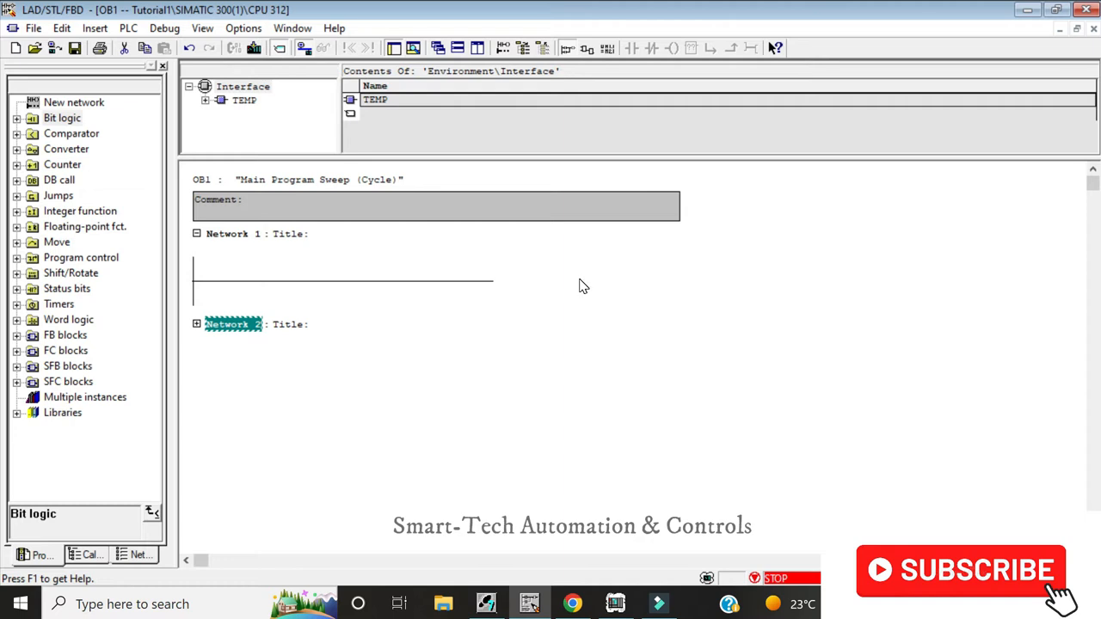
mouse_move(213, 183)
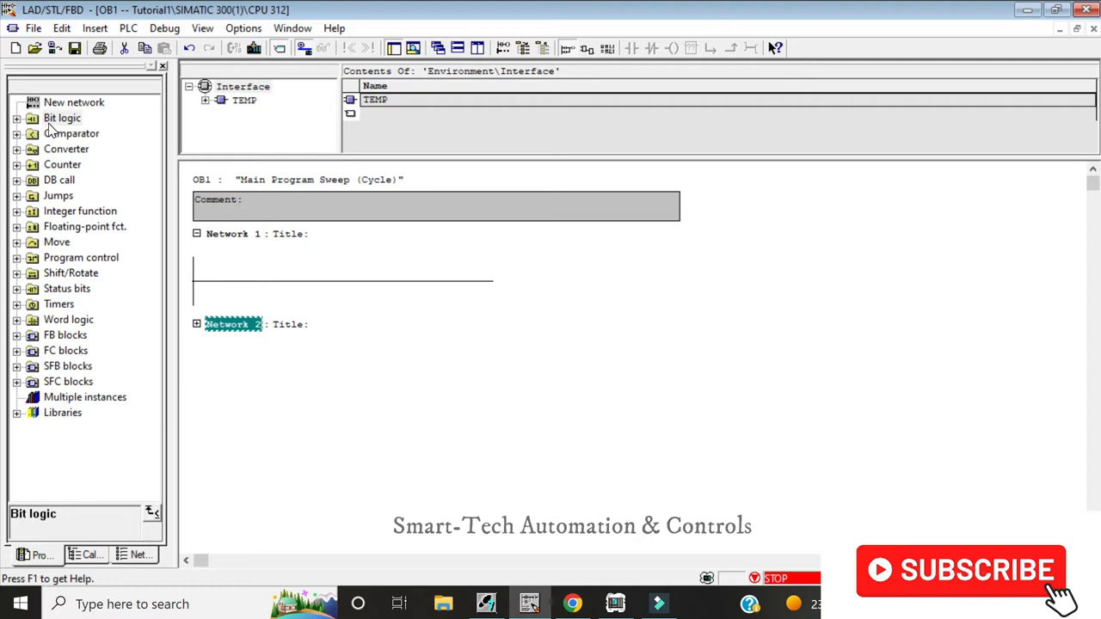
mouse_move(22, 125)
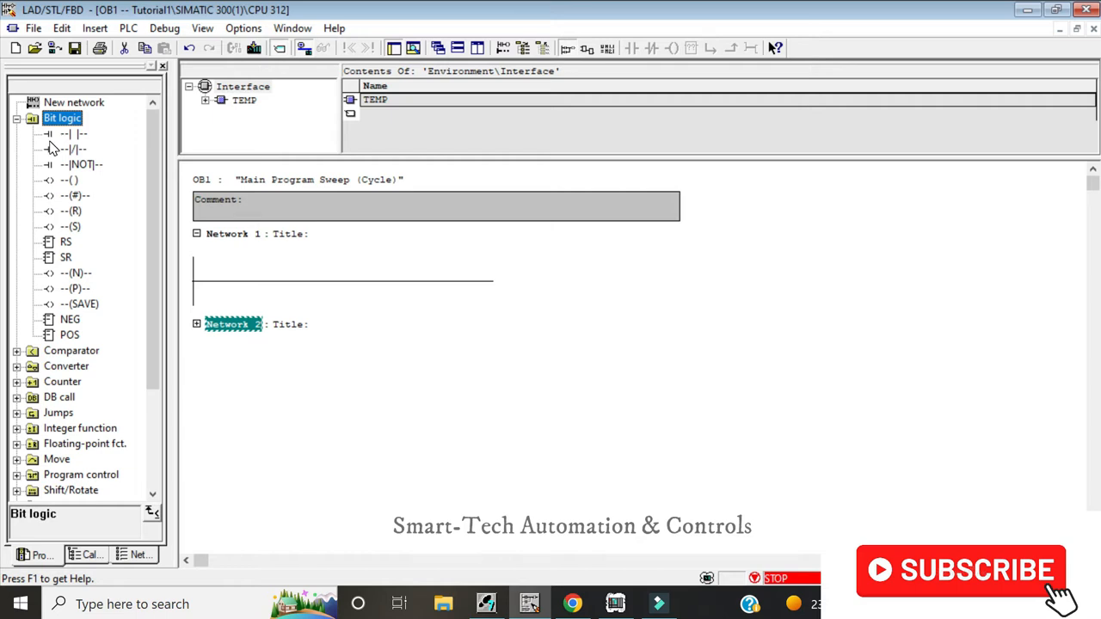
mouse_move(191, 161)
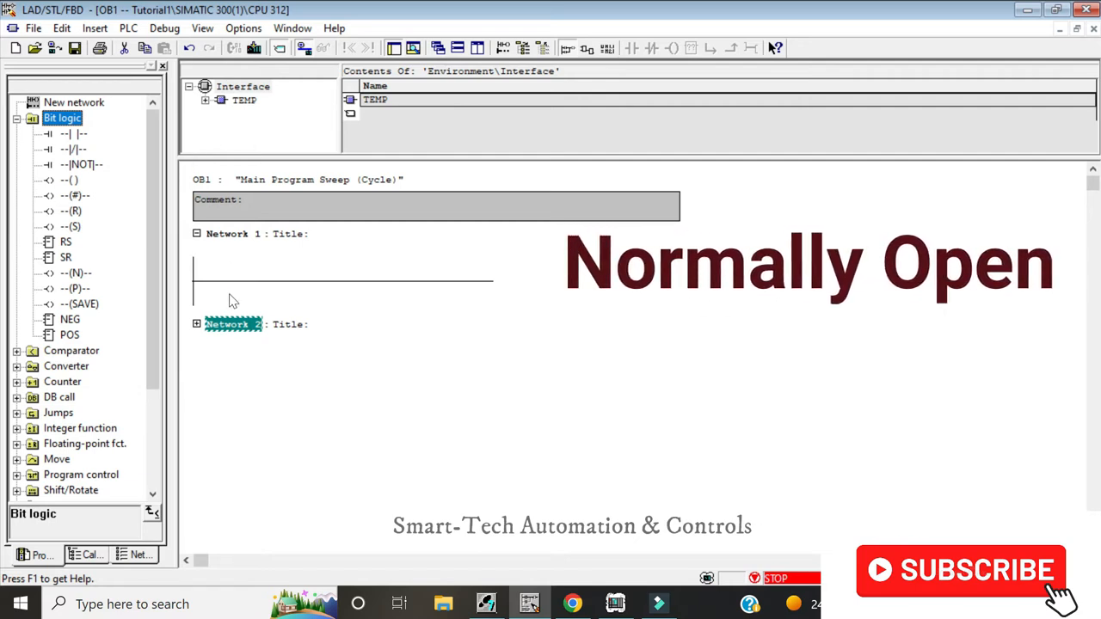
Build Network 1's rung: normally open contact I0.0 driving output coil Q4.0.
click(344, 275)
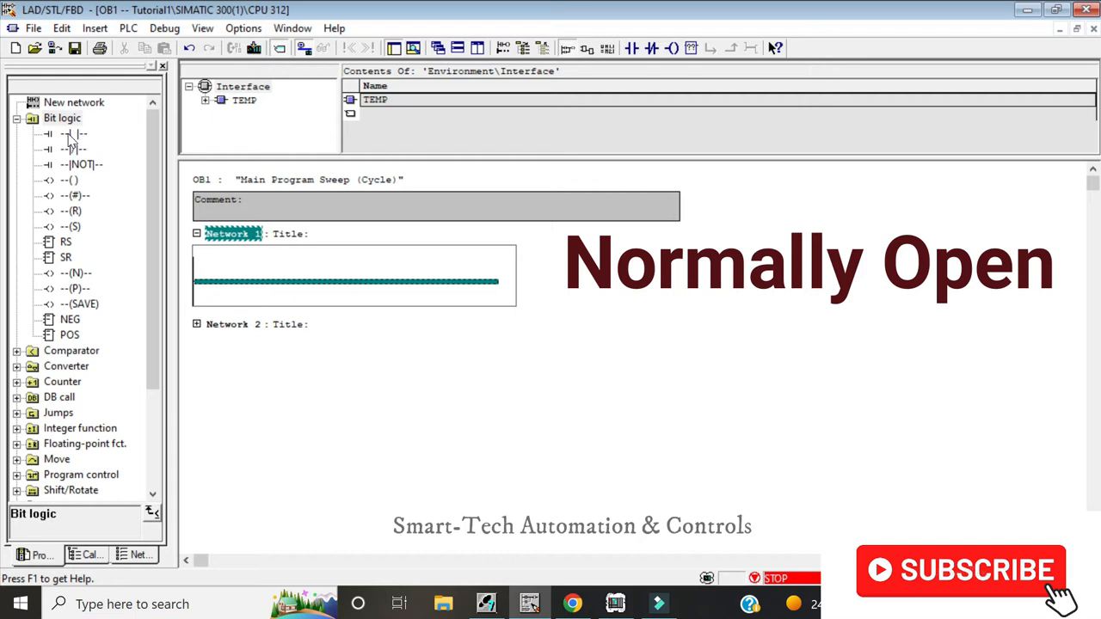
click(73, 133)
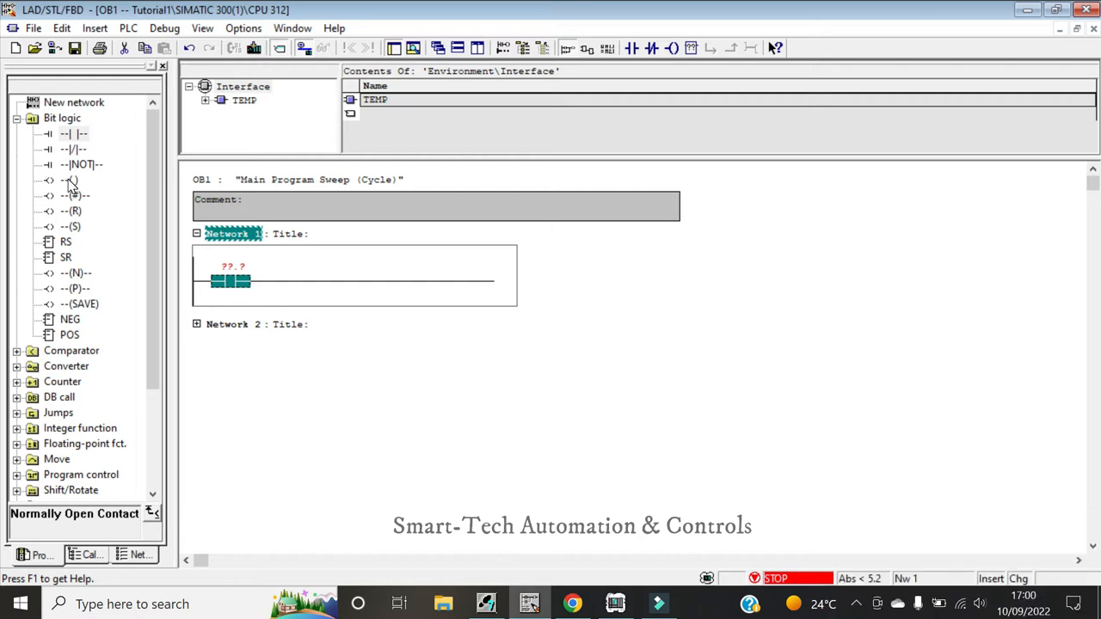
mouse_move(71, 181)
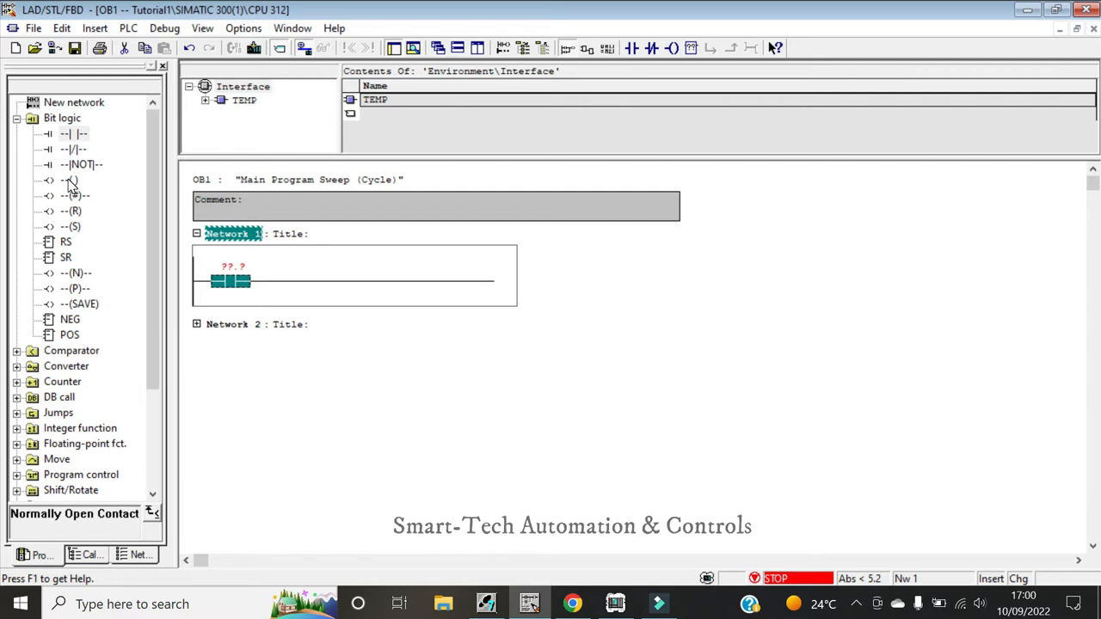
click(72, 180)
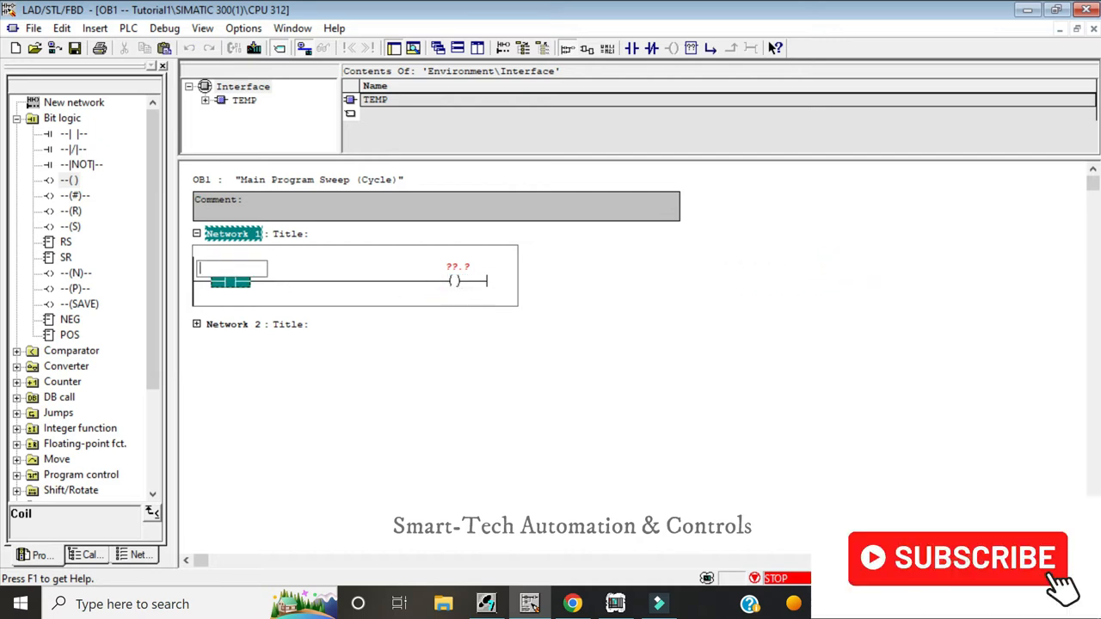
click(232, 269)
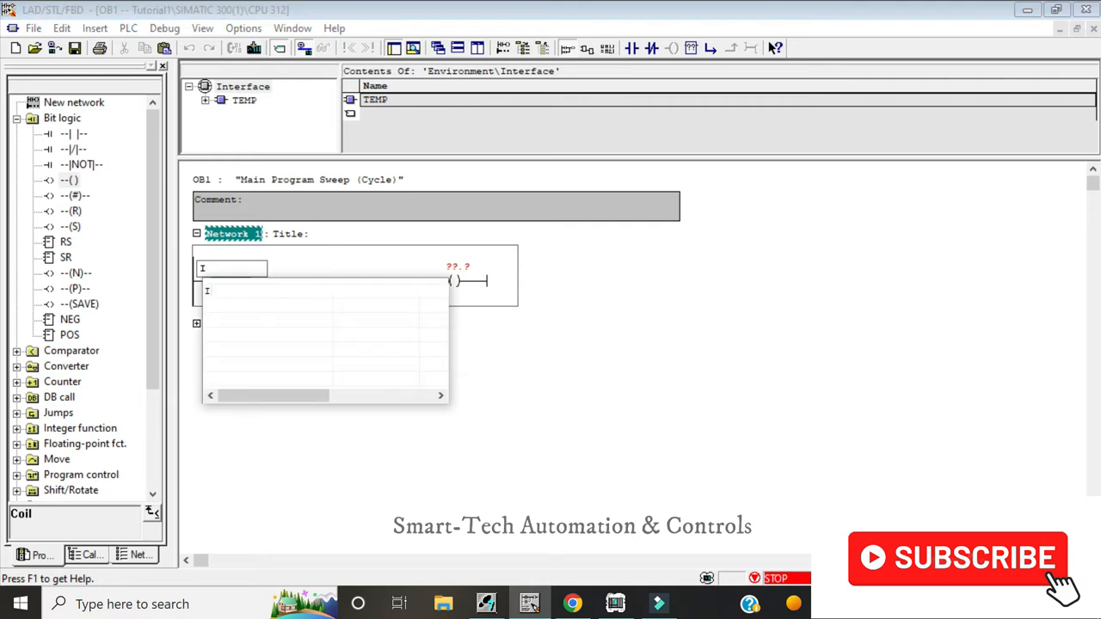
text(0.0)
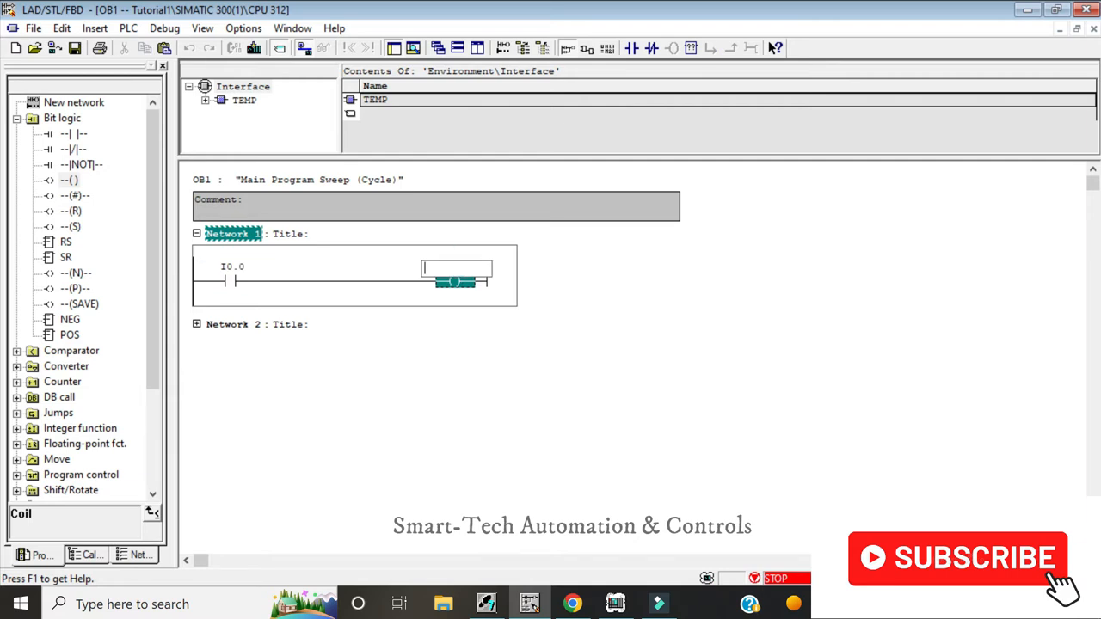
text(q)
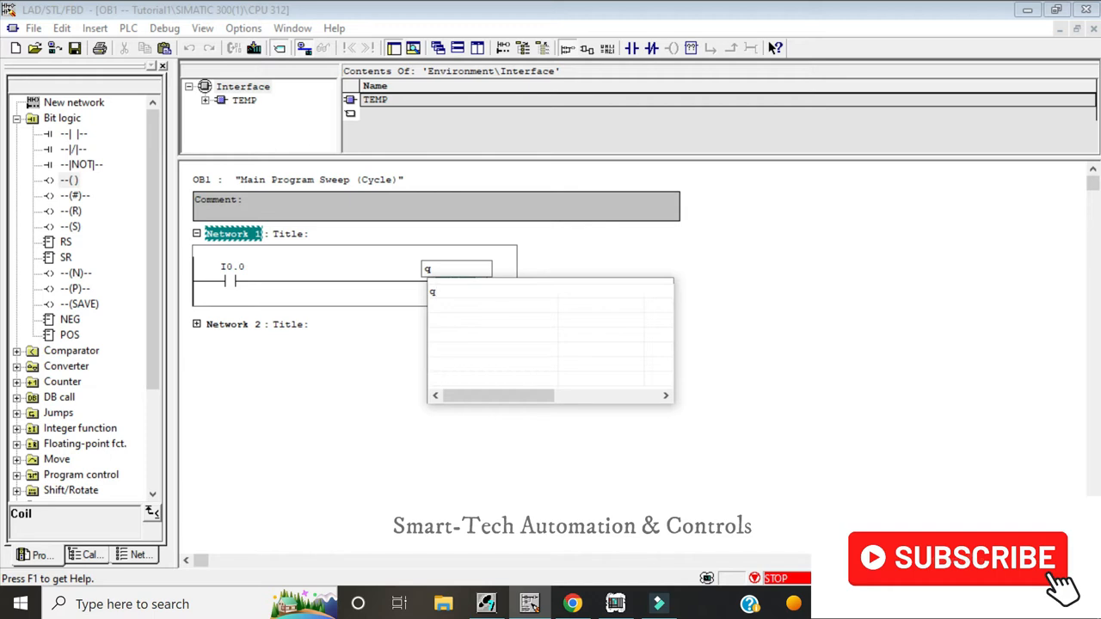
text(4.0)
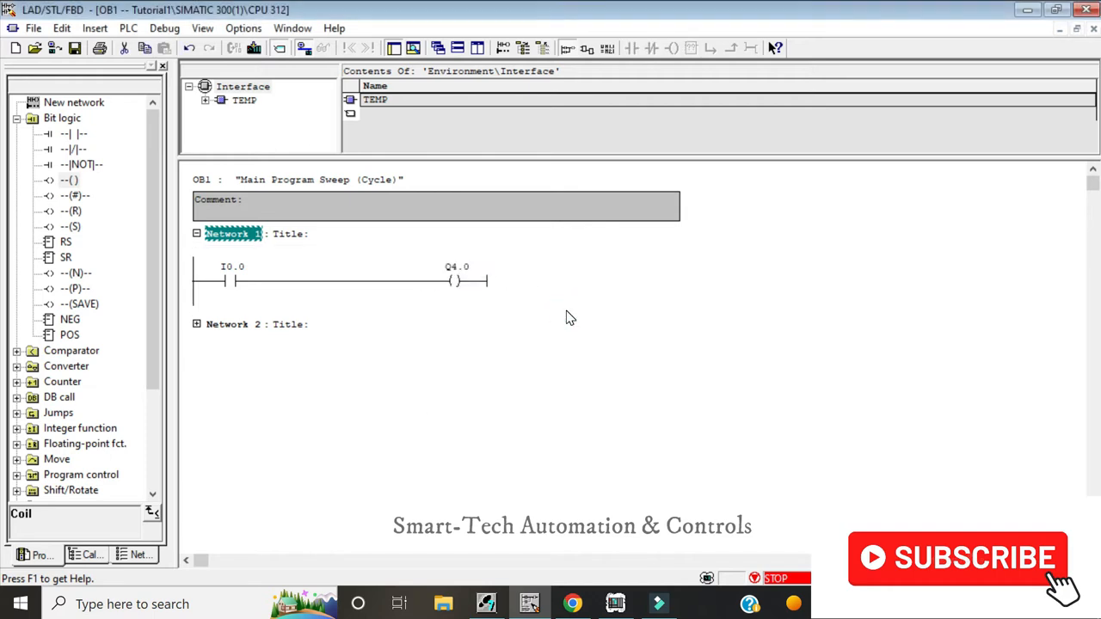
mouse_move(464, 320)
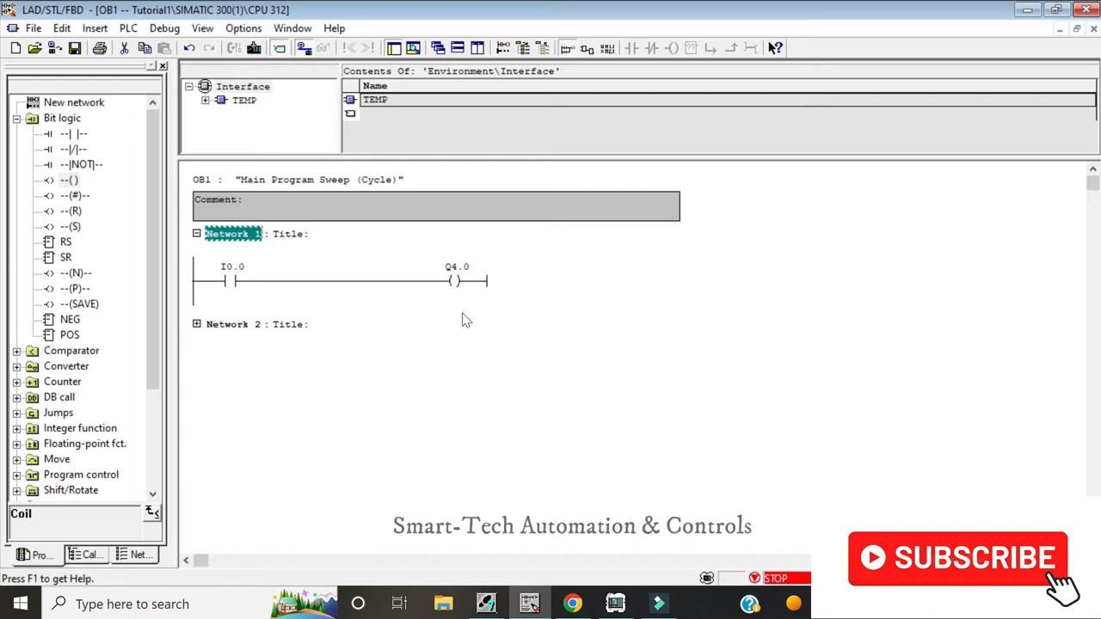
mouse_move(243, 302)
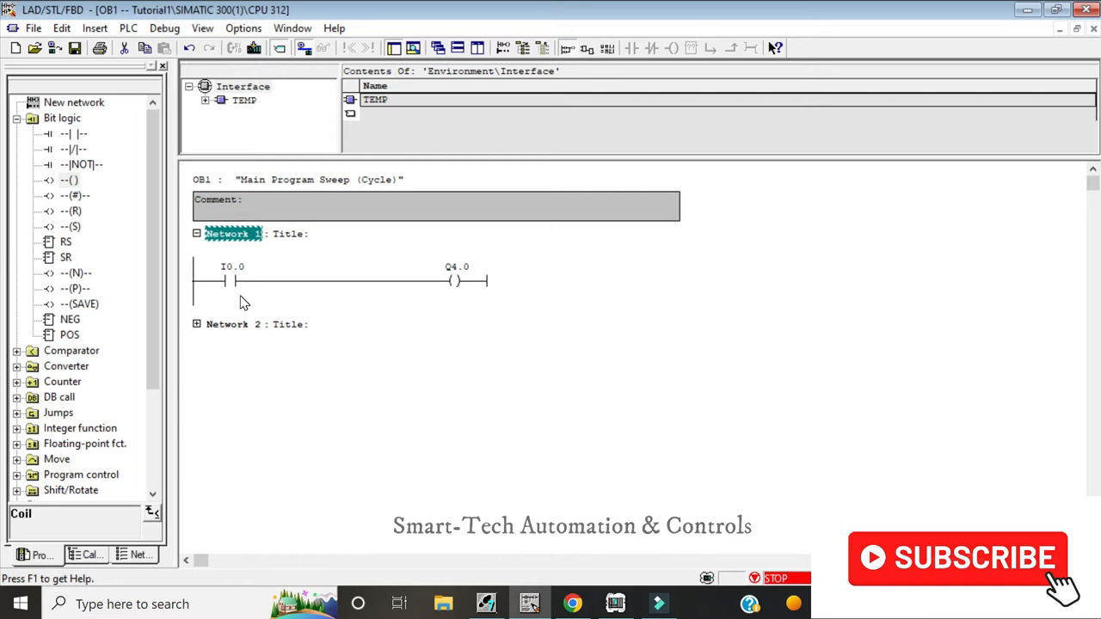
mouse_move(377, 313)
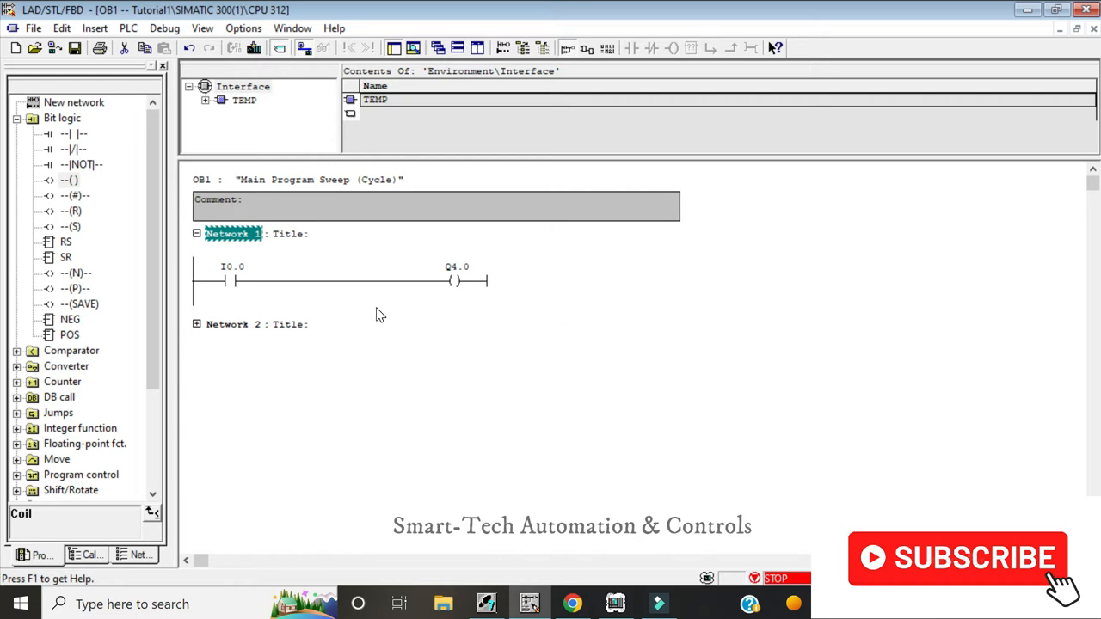
mouse_move(460, 299)
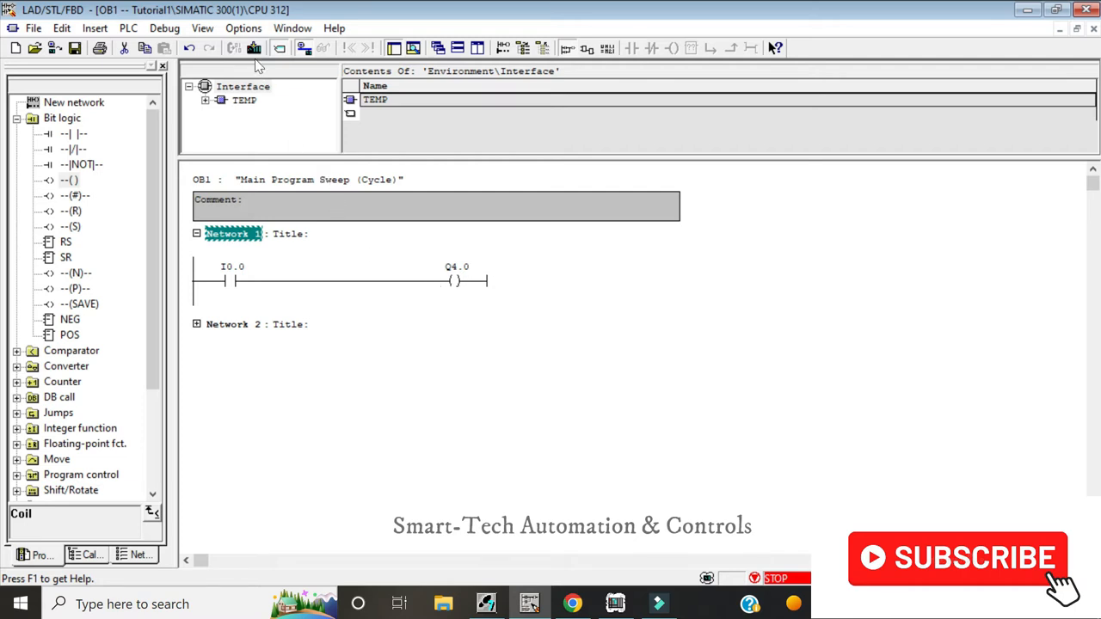
Download OB1 with overwrite, set the PLCSIM CPU to RUN, and toggle input I0.0.
click(254, 49)
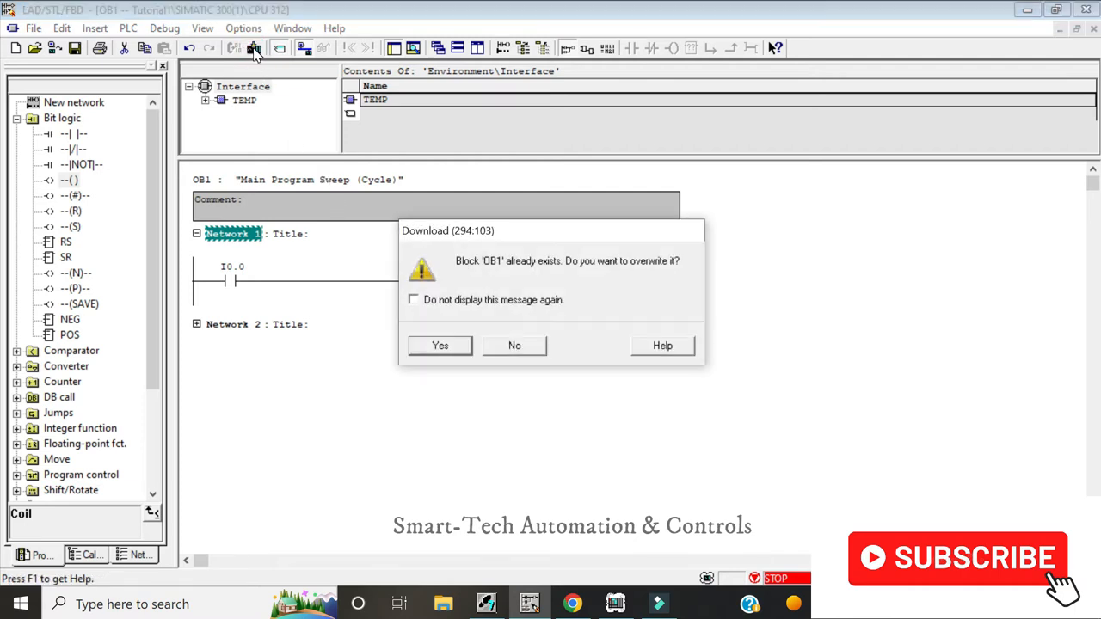
click(439, 345)
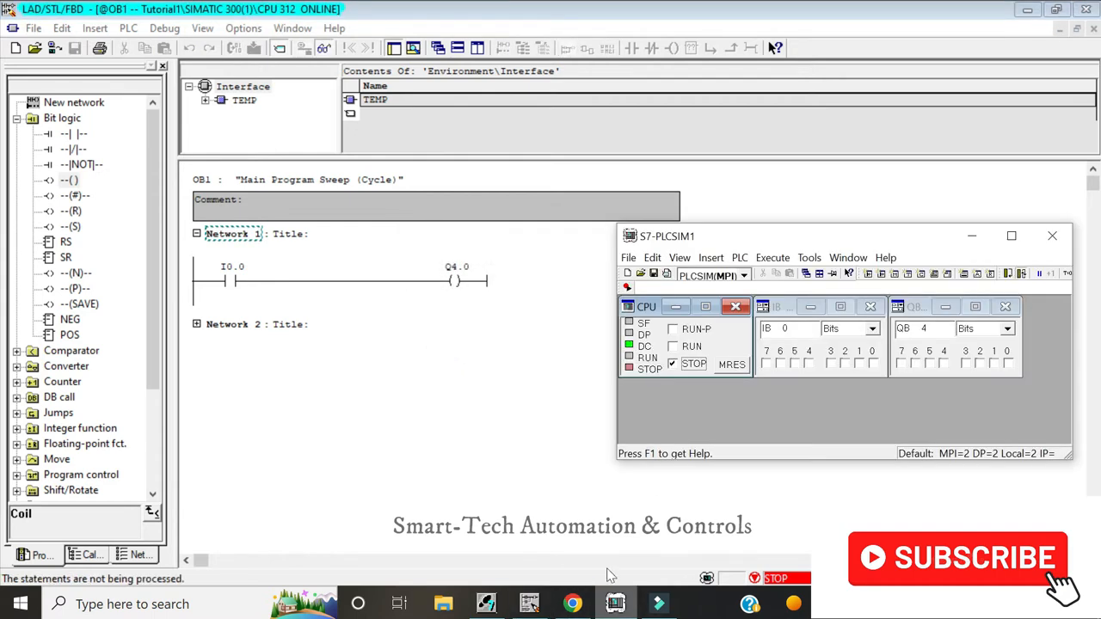
click(672, 345)
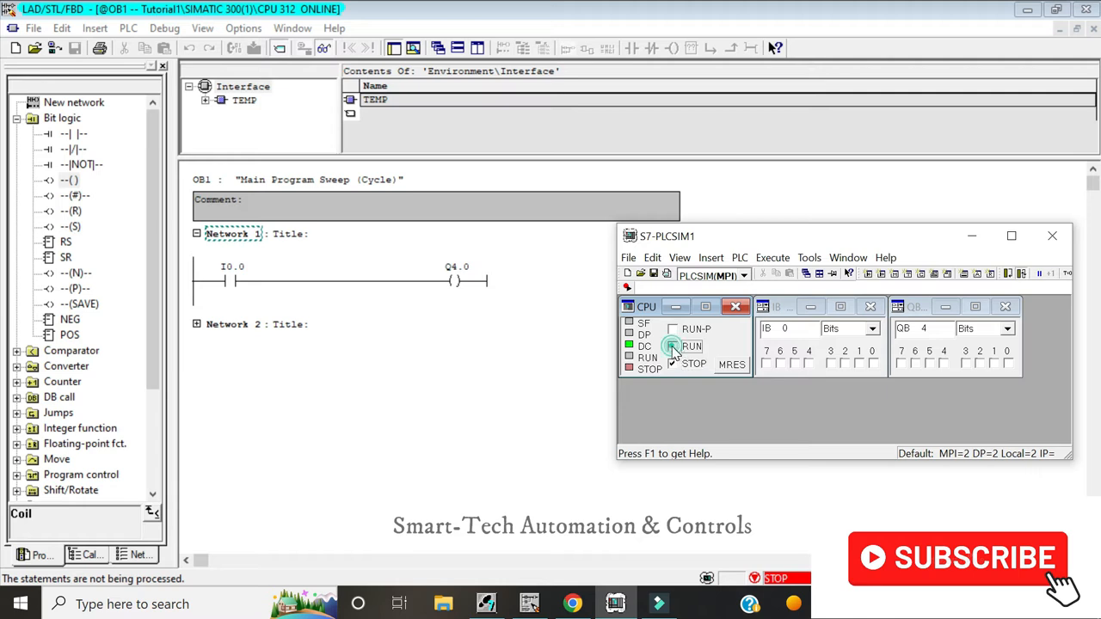
click(673, 345)
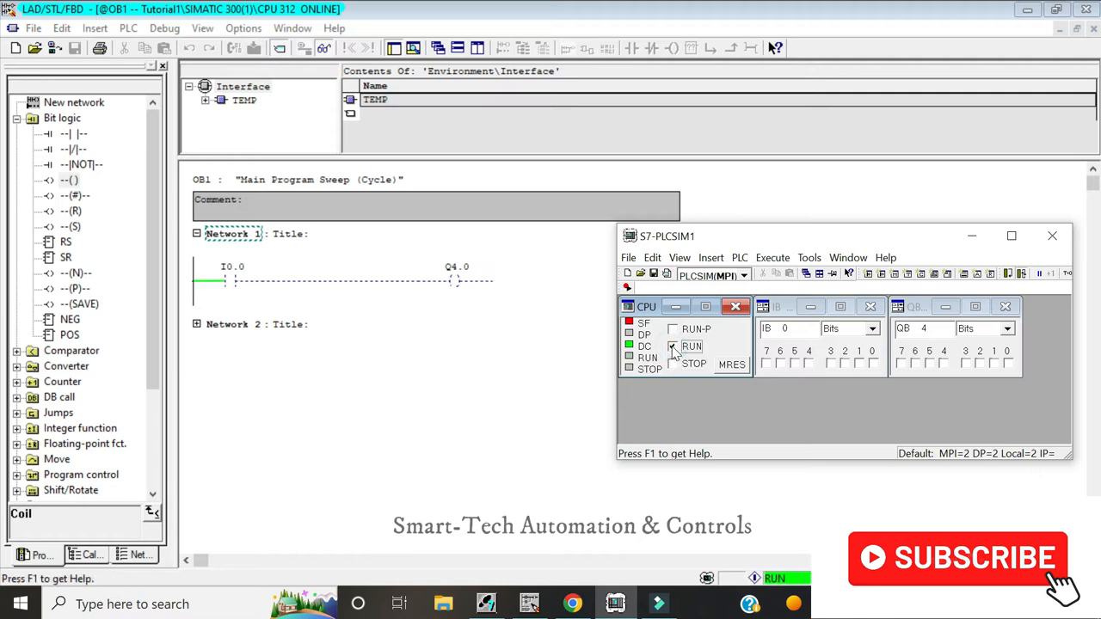
click(673, 346)
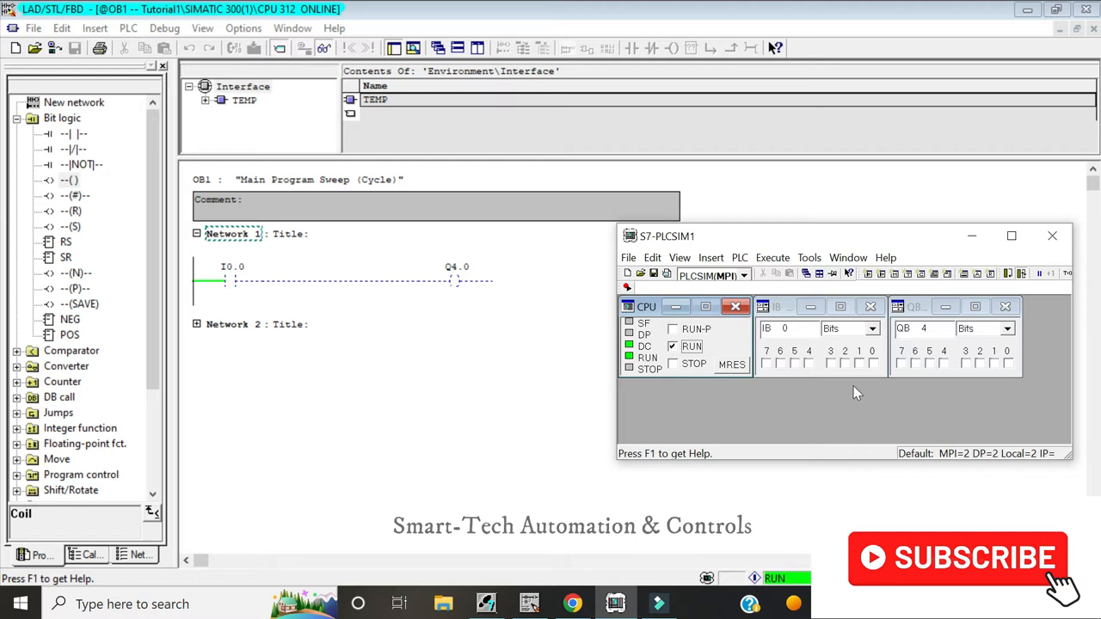
mouse_move(873, 370)
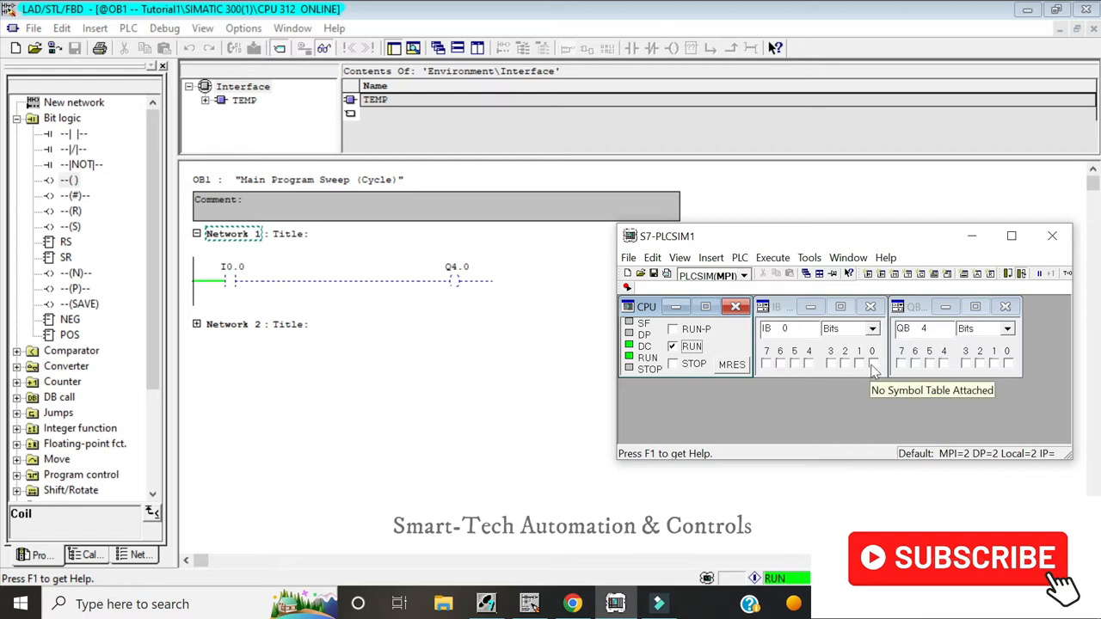
click(873, 362)
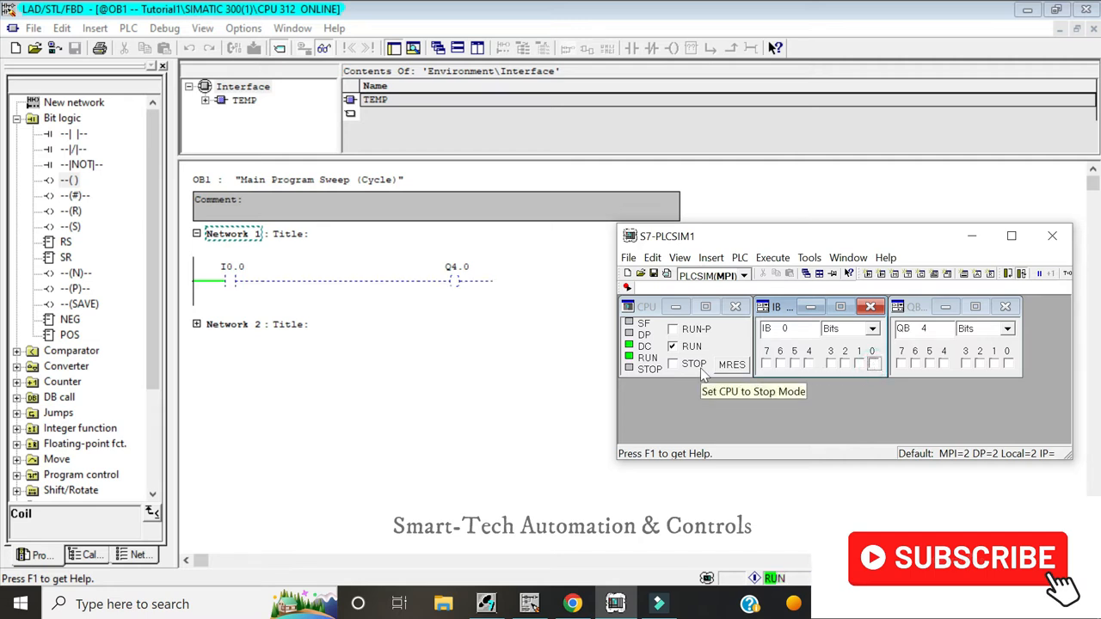
mouse_move(577, 381)
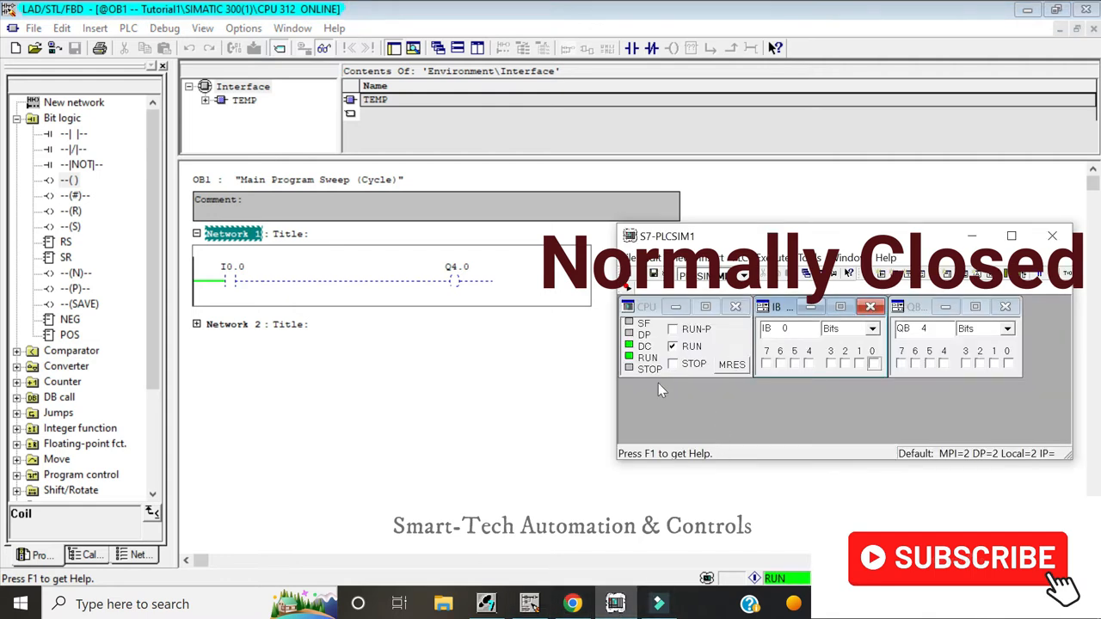
Insert a normally closed contact I0.1 between I0.0 and coil Q4.0.
click(673, 363)
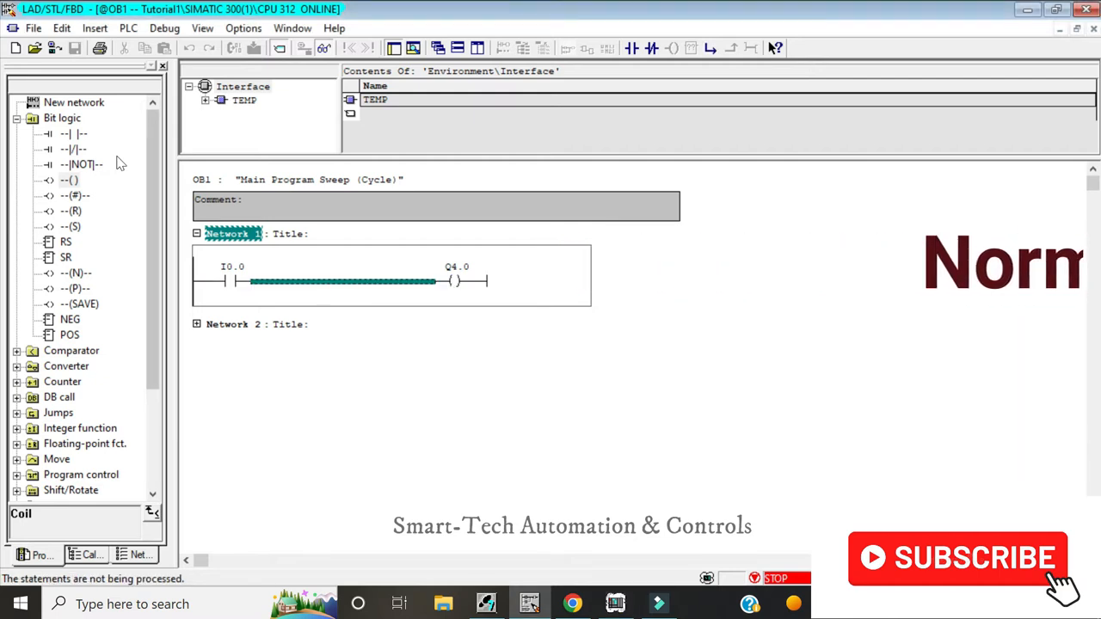
click(73, 149)
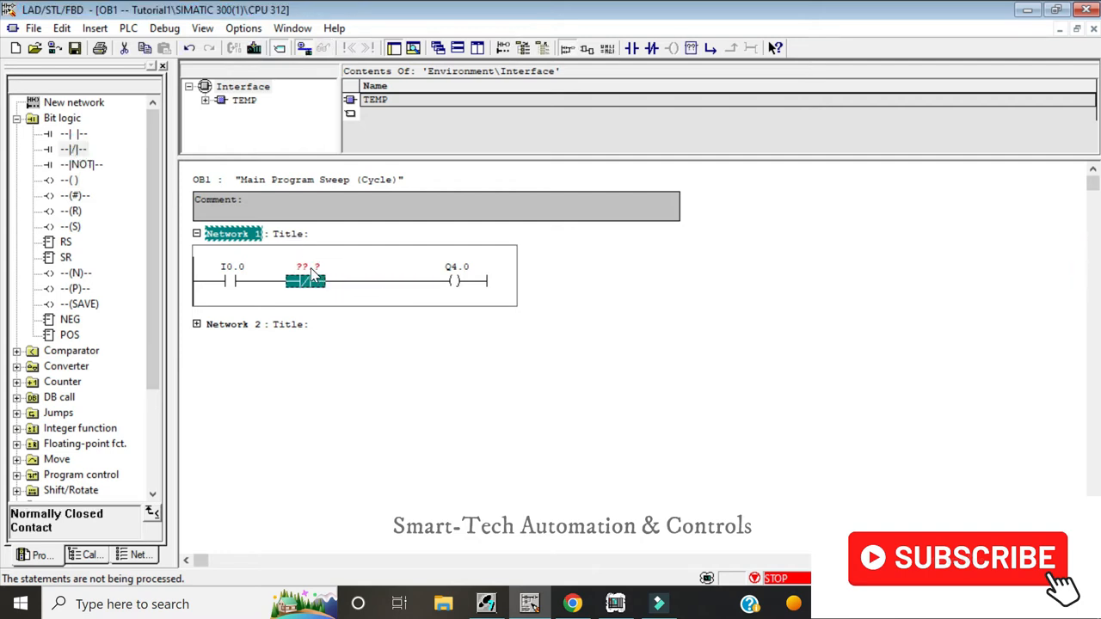
click(307, 267)
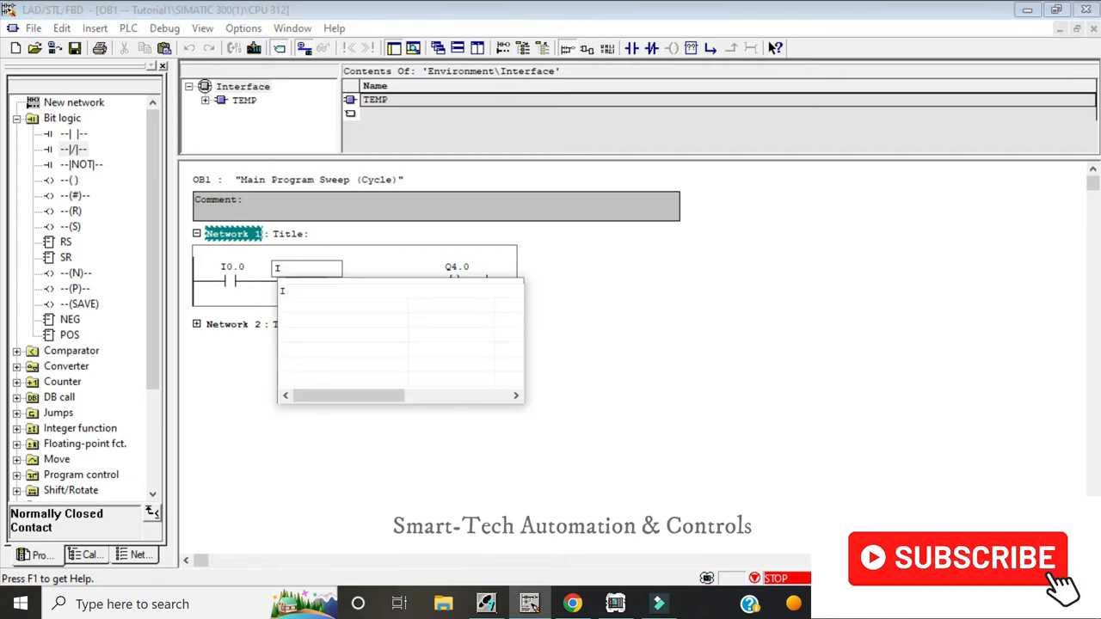
text(I0.1)
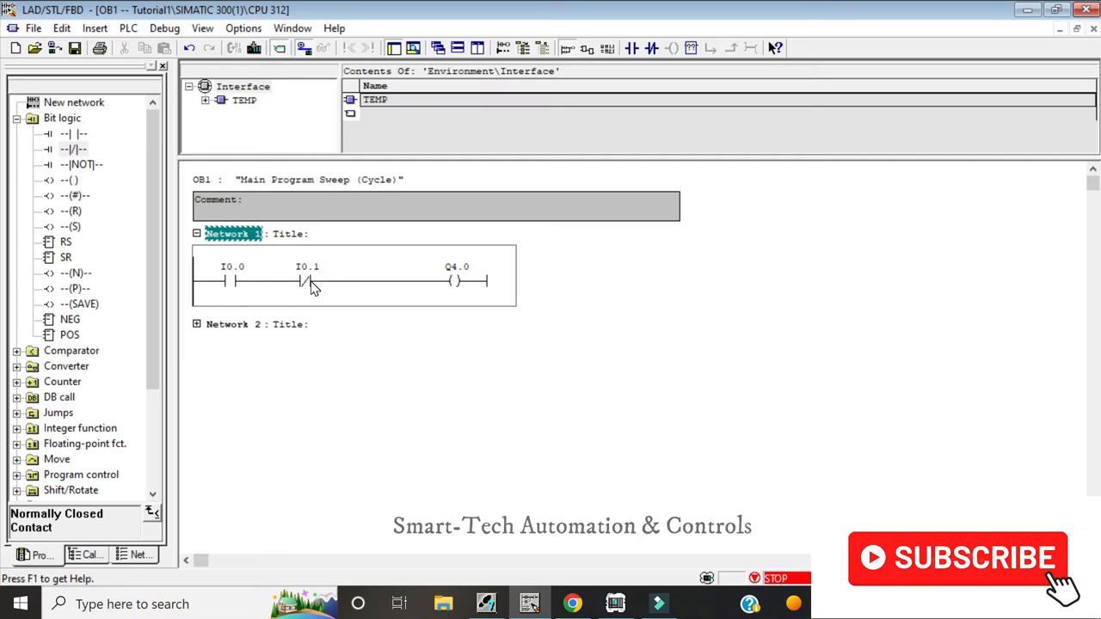
mouse_move(297, 291)
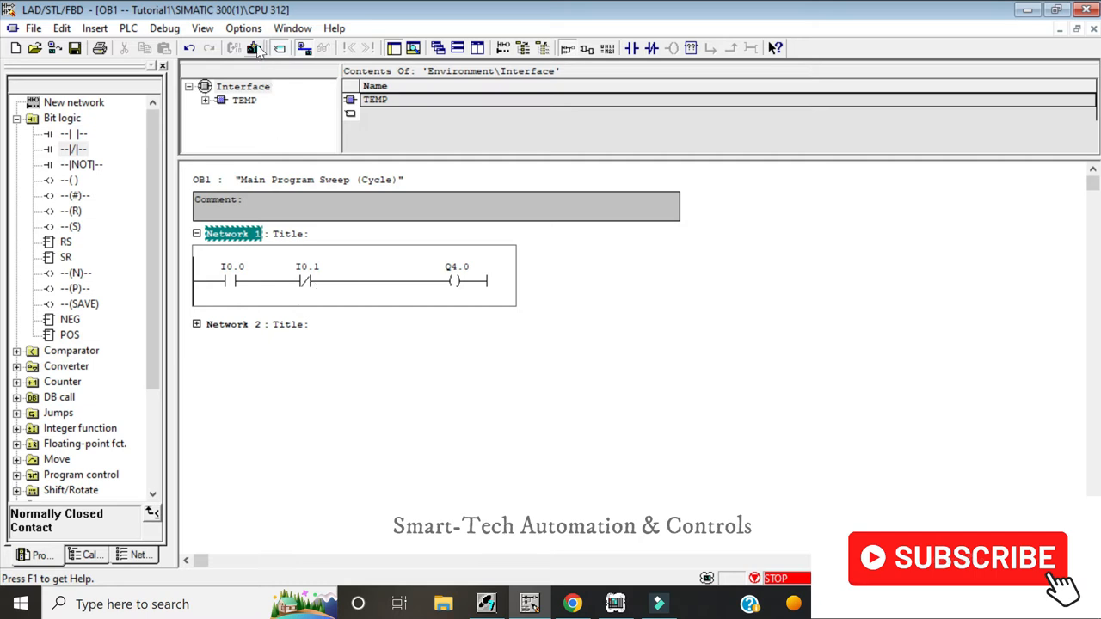
Re-download OB1, run the simulated CPU, and switch on I0.0 to energise Q4.0.
click(254, 49)
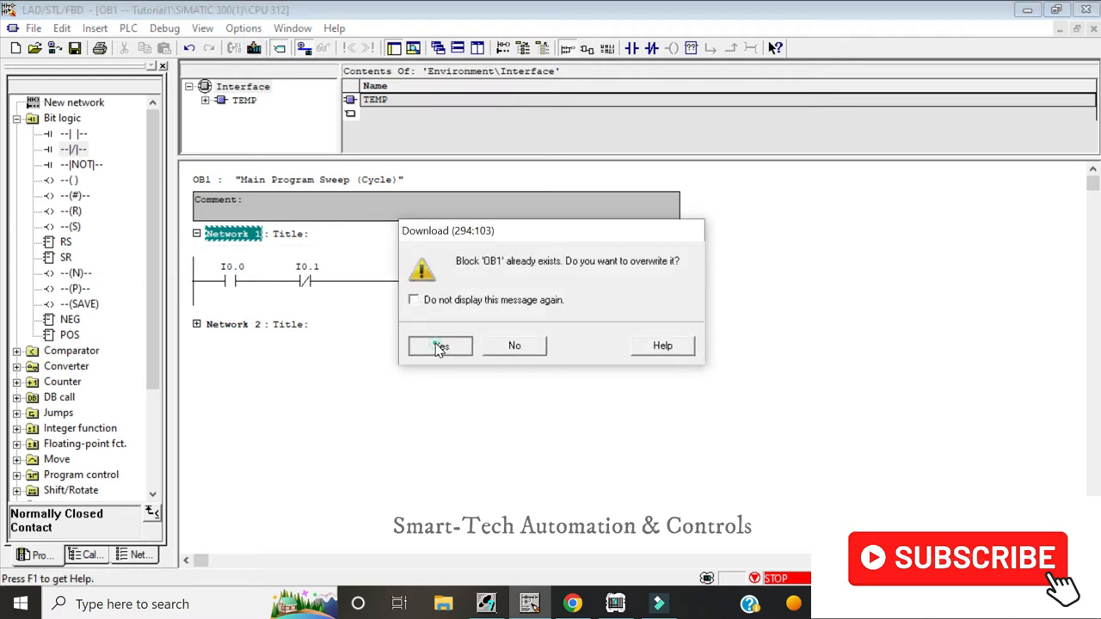
click(439, 345)
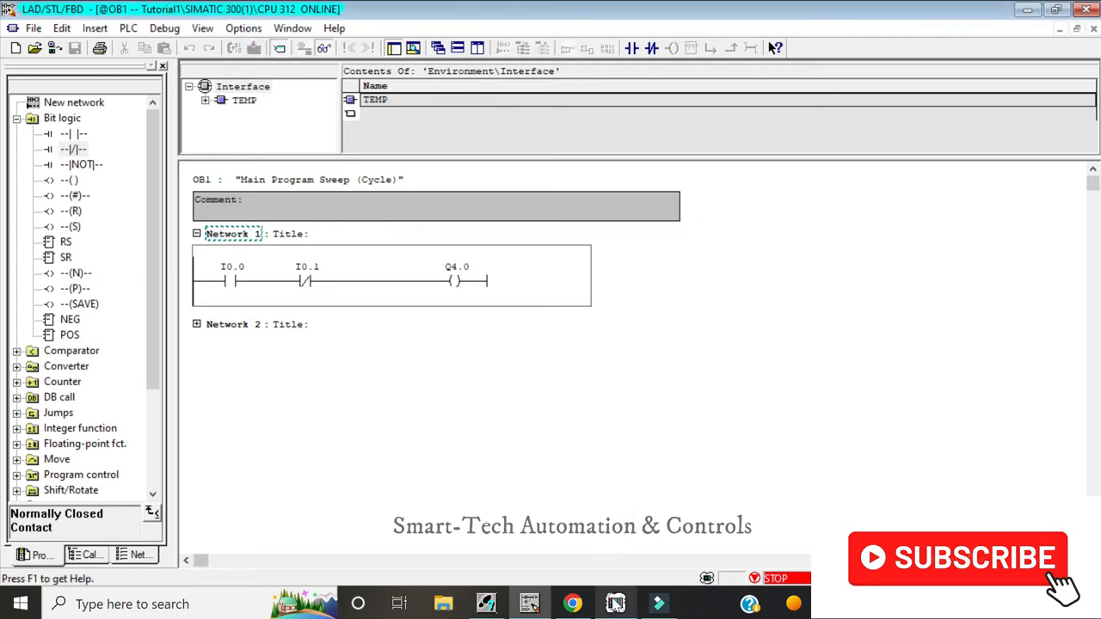
click(616, 603)
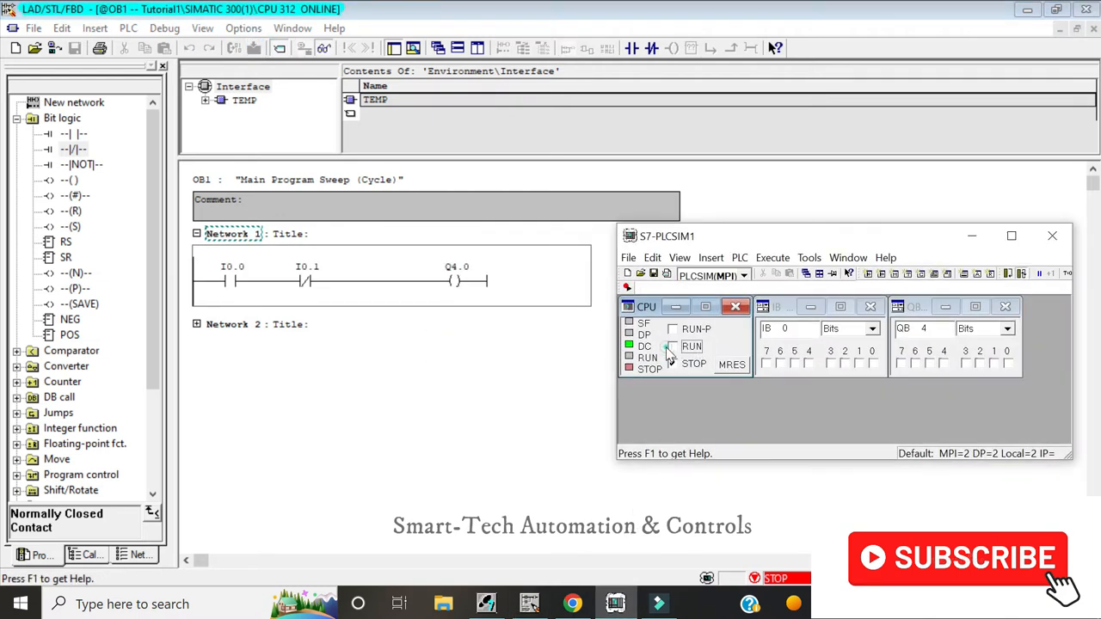
click(673, 346)
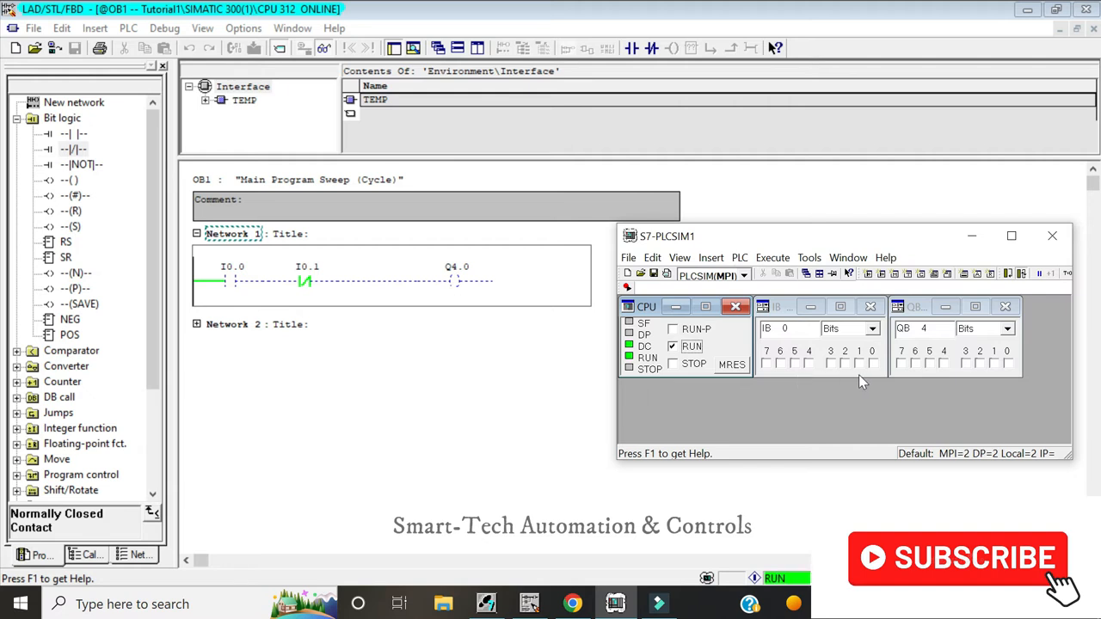
click(872, 363)
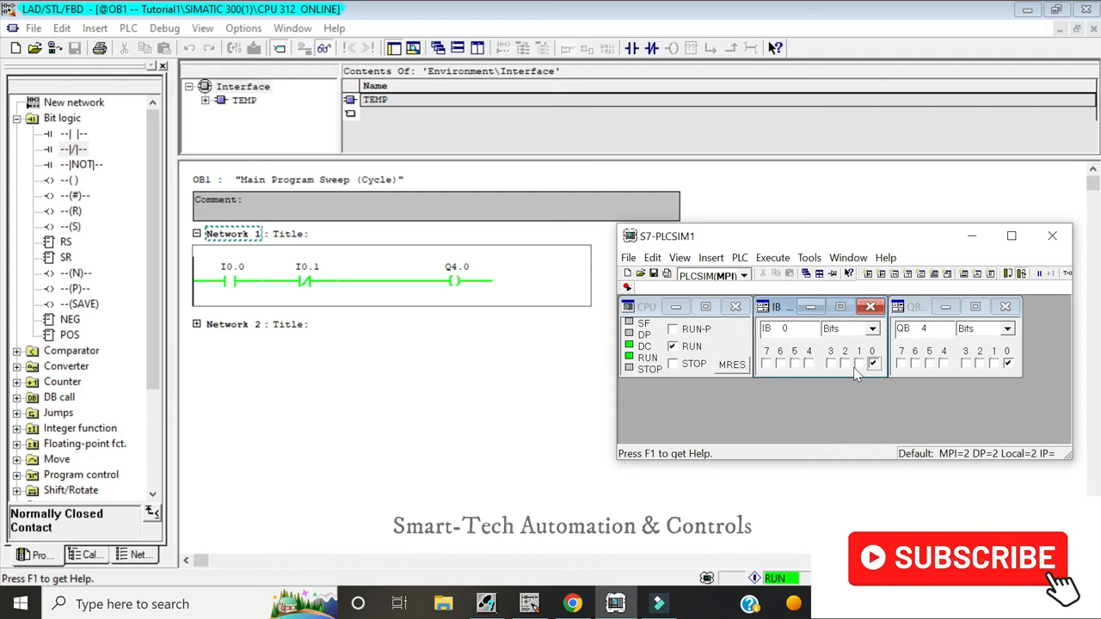
mouse_move(860, 368)
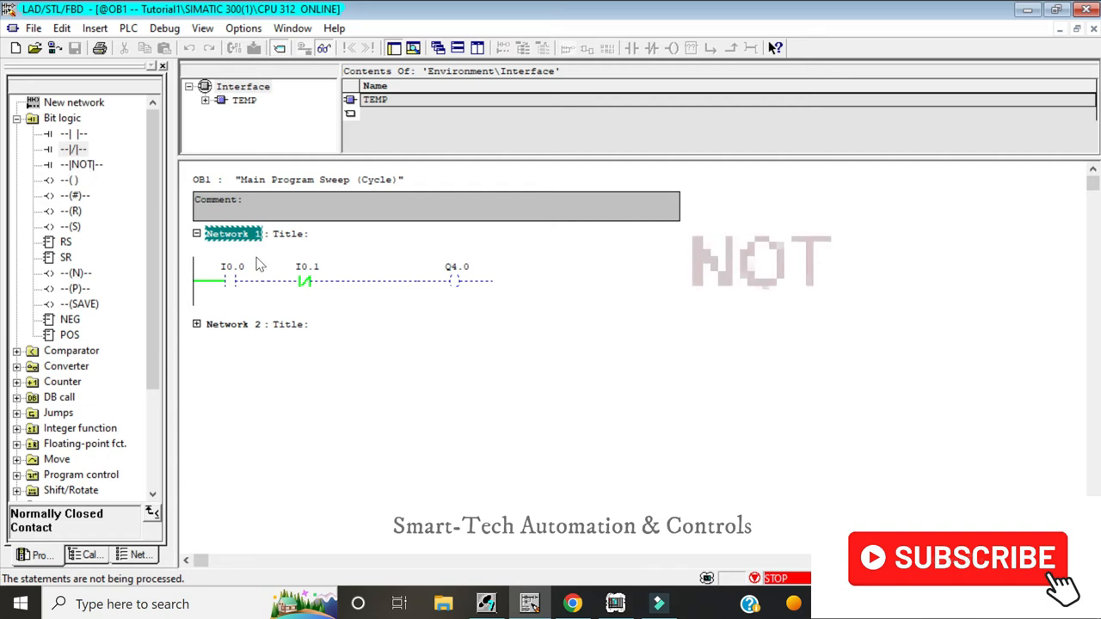
mouse_move(299, 288)
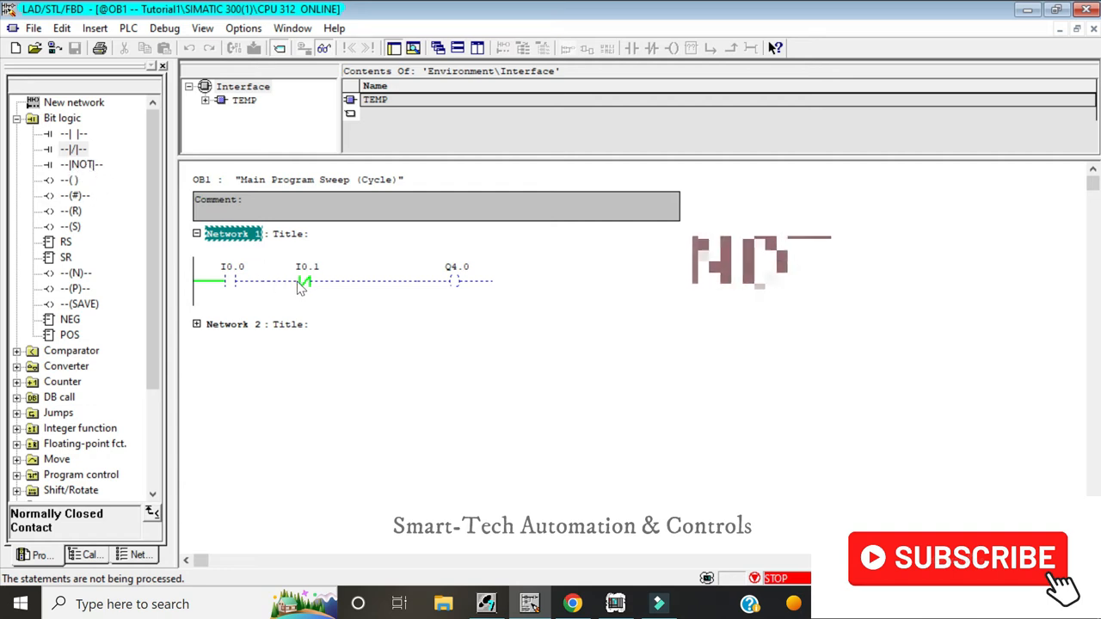
Replace the normally closed I0.1 contact with a NOT after I0.0.
click(307, 281)
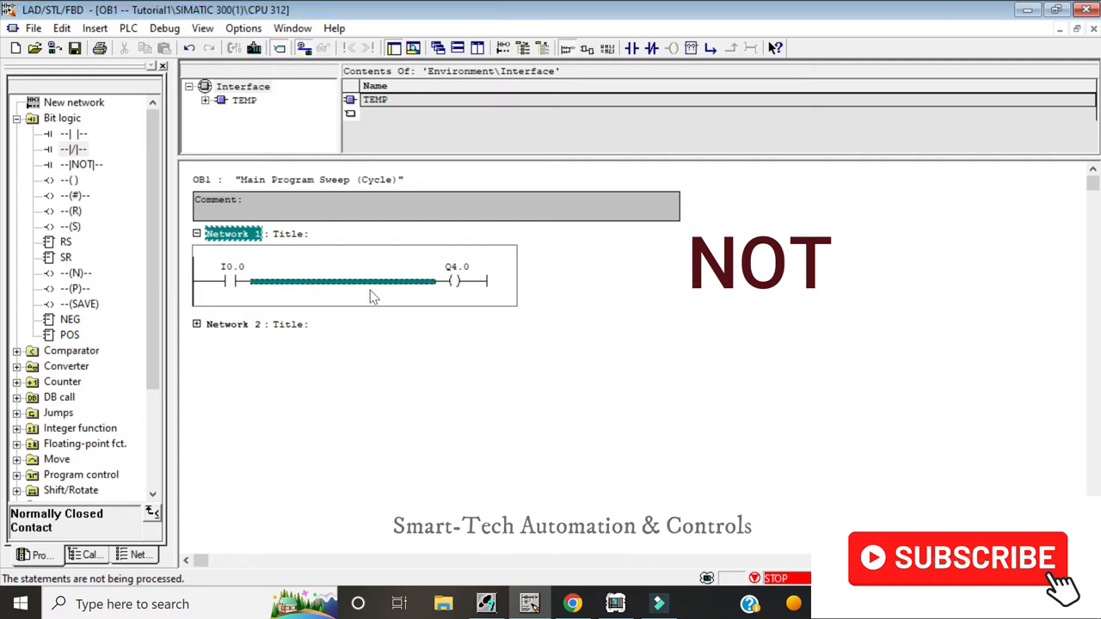
mouse_move(421, 303)
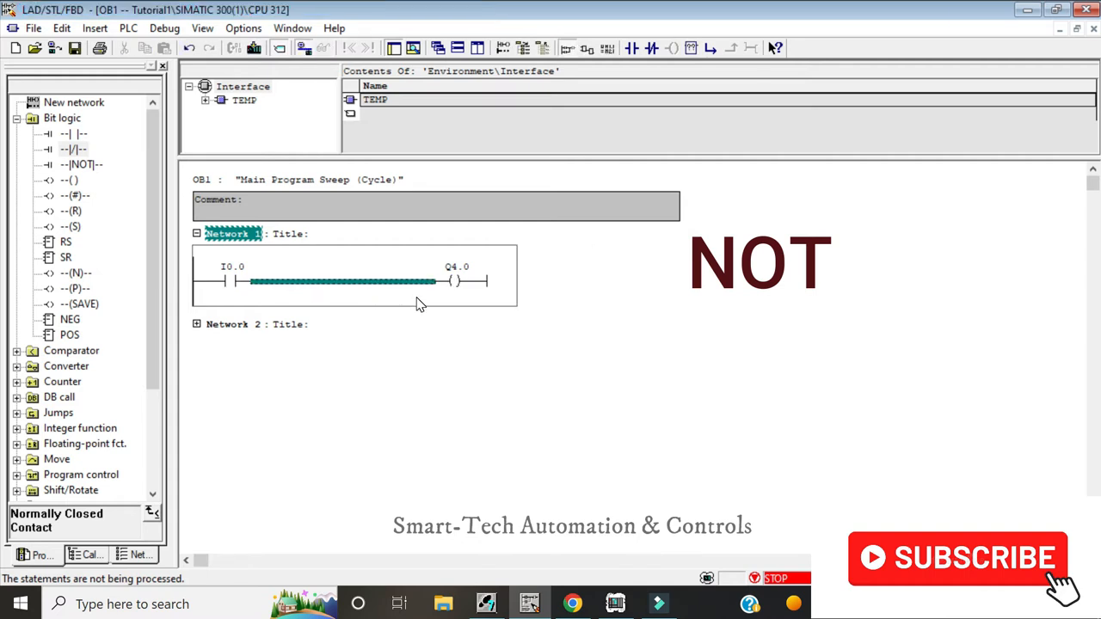
mouse_move(222, 286)
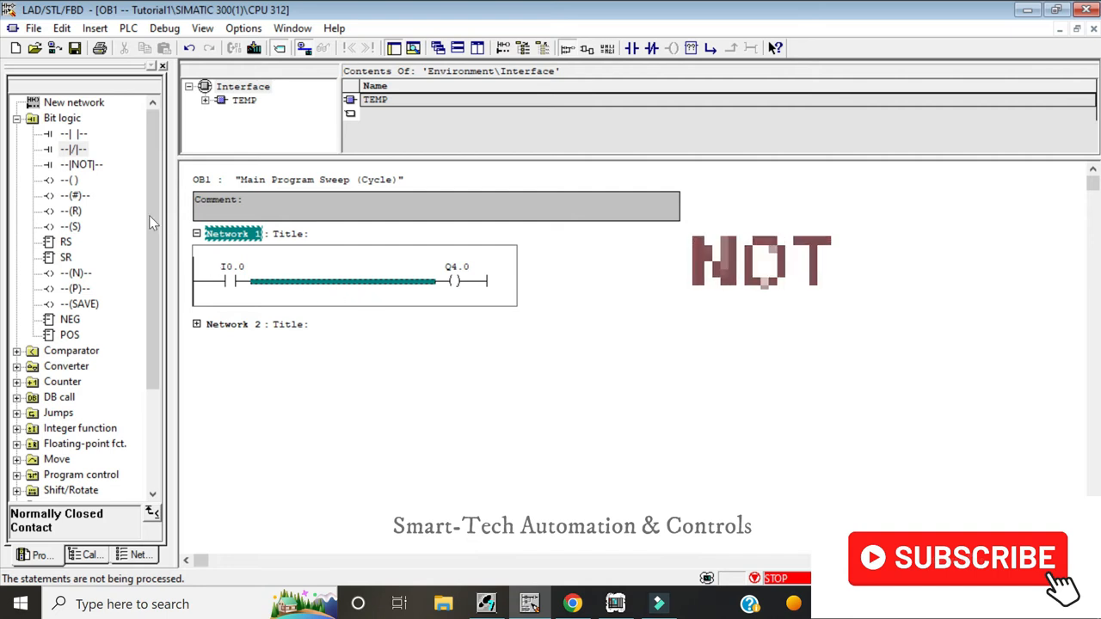
click(79, 165)
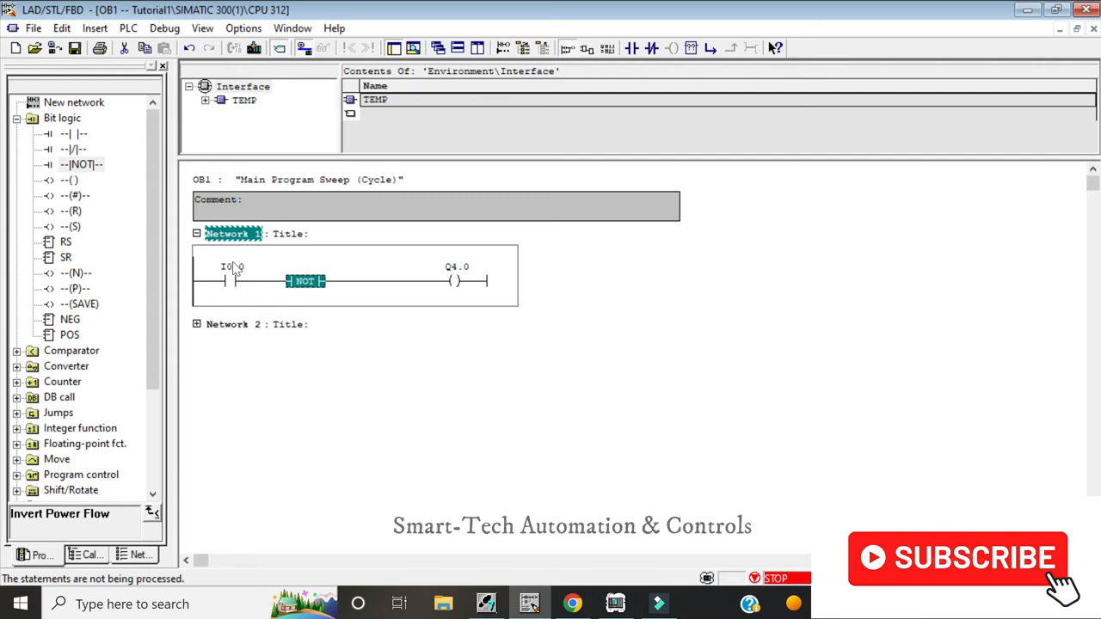
mouse_move(248, 288)
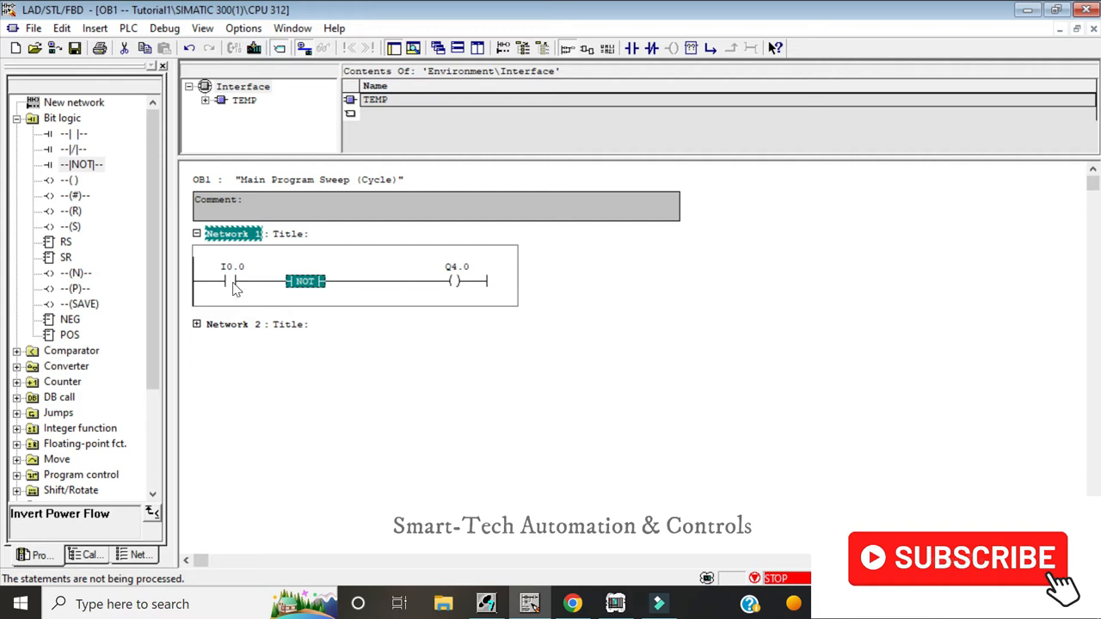
mouse_move(465, 297)
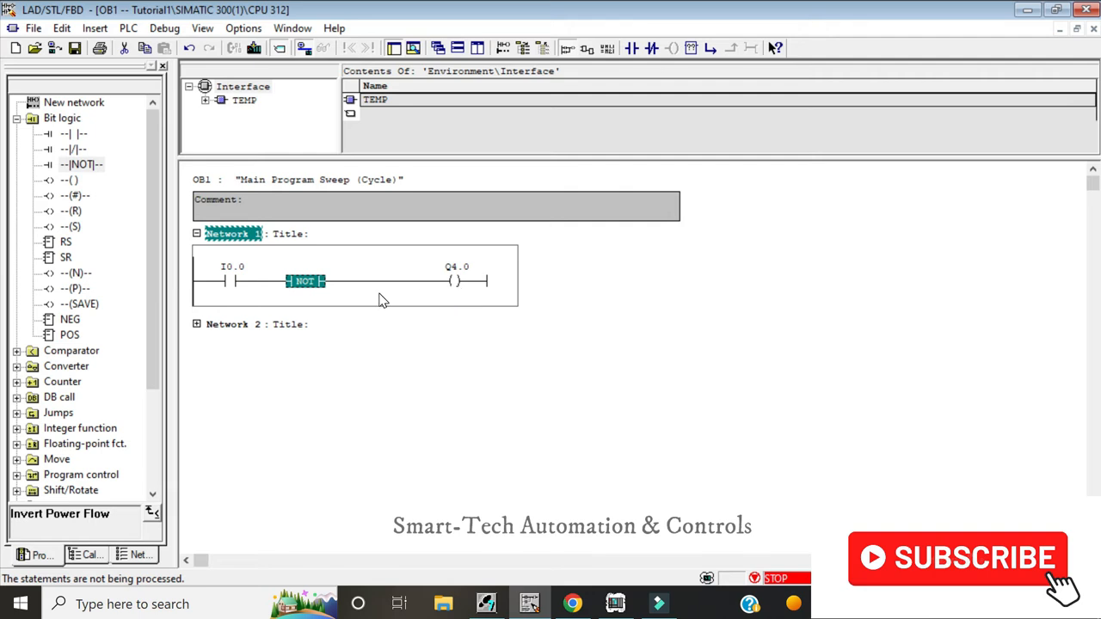
mouse_move(285, 301)
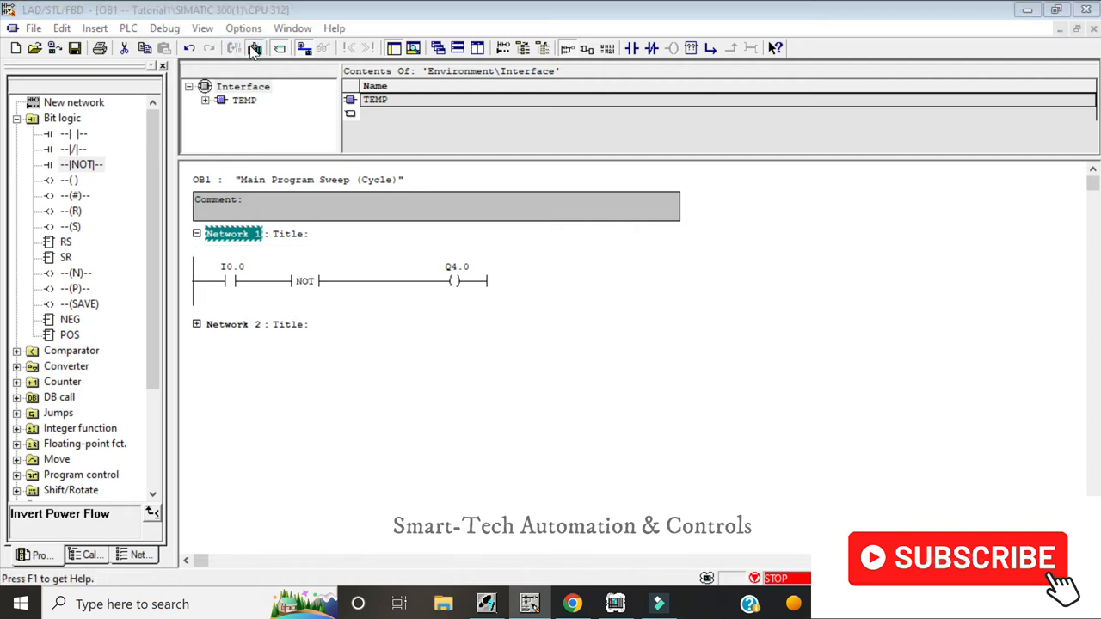
Download the NOT version of OB1 and put the simulated CPU into RUN.
click(256, 48)
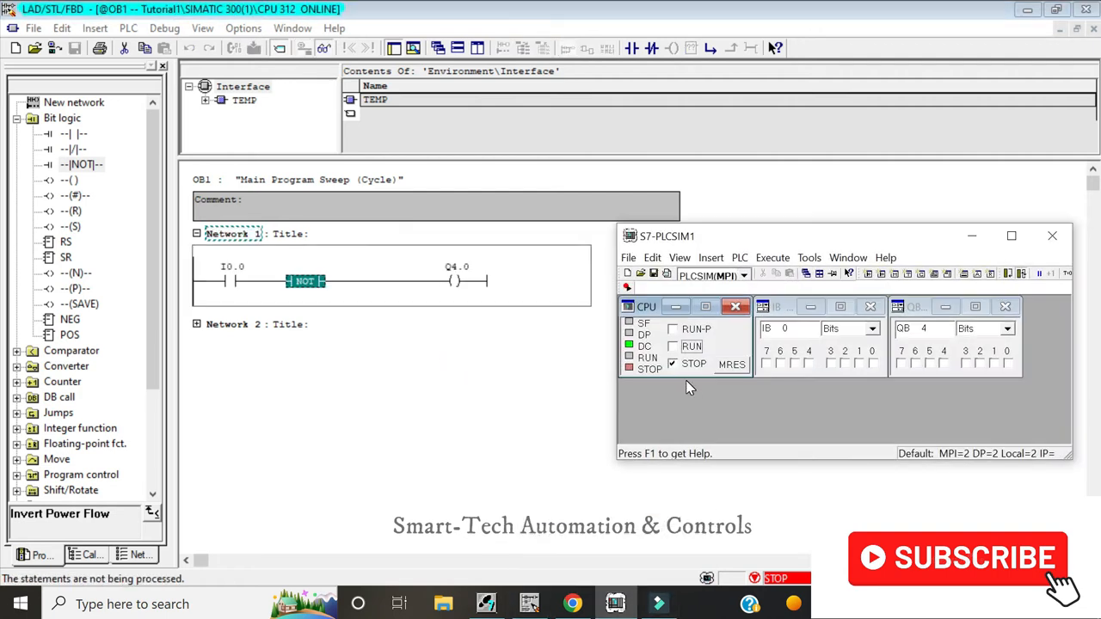
click(672, 346)
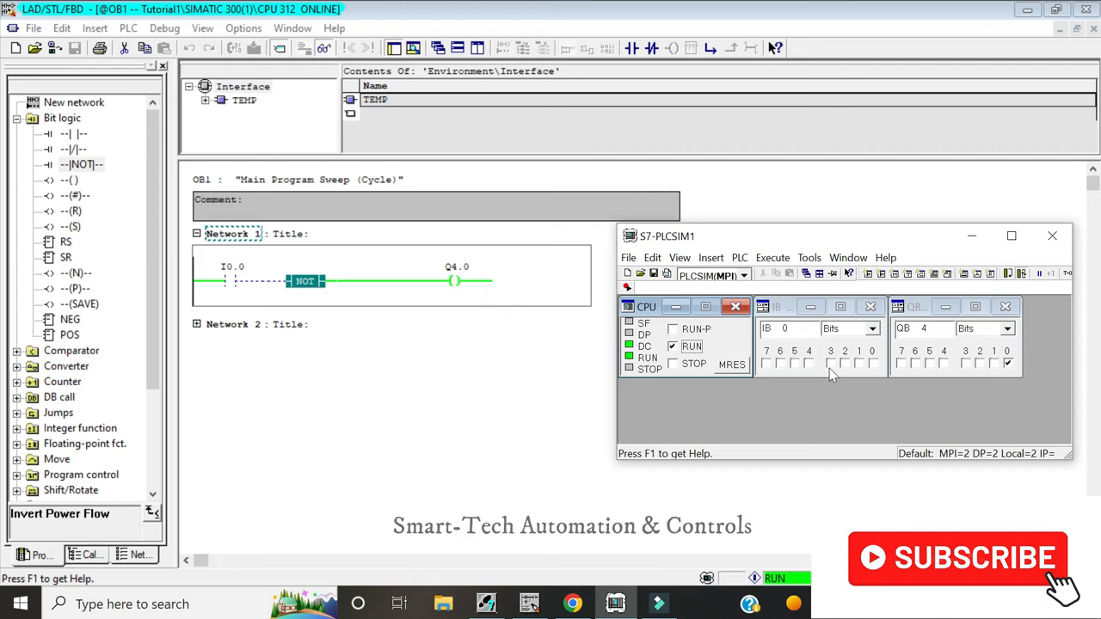
mouse_move(832, 374)
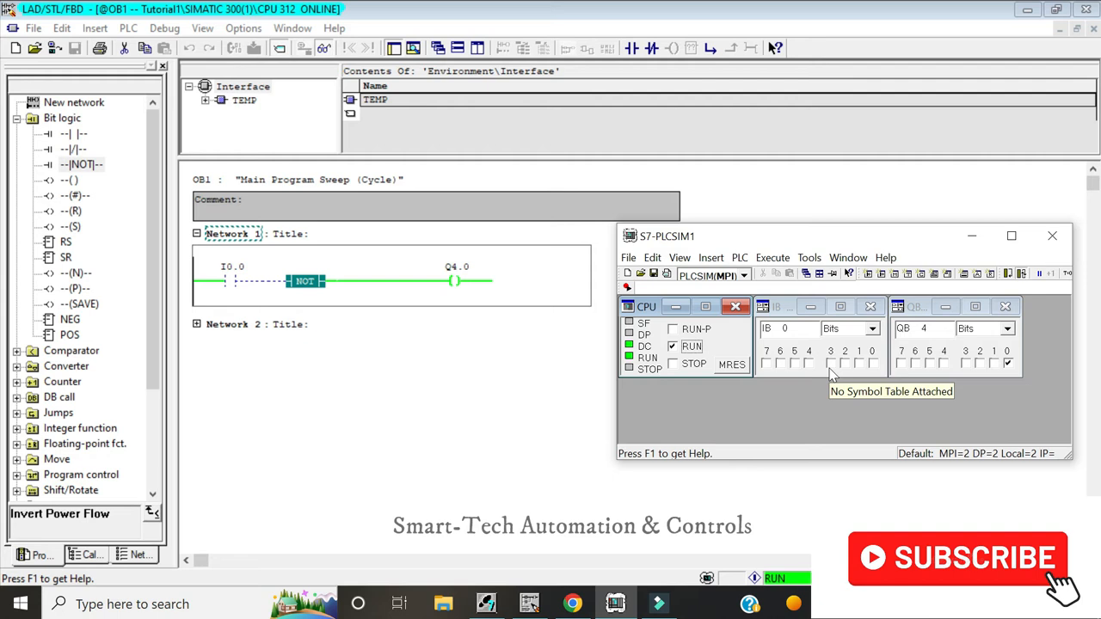
mouse_move(849, 377)
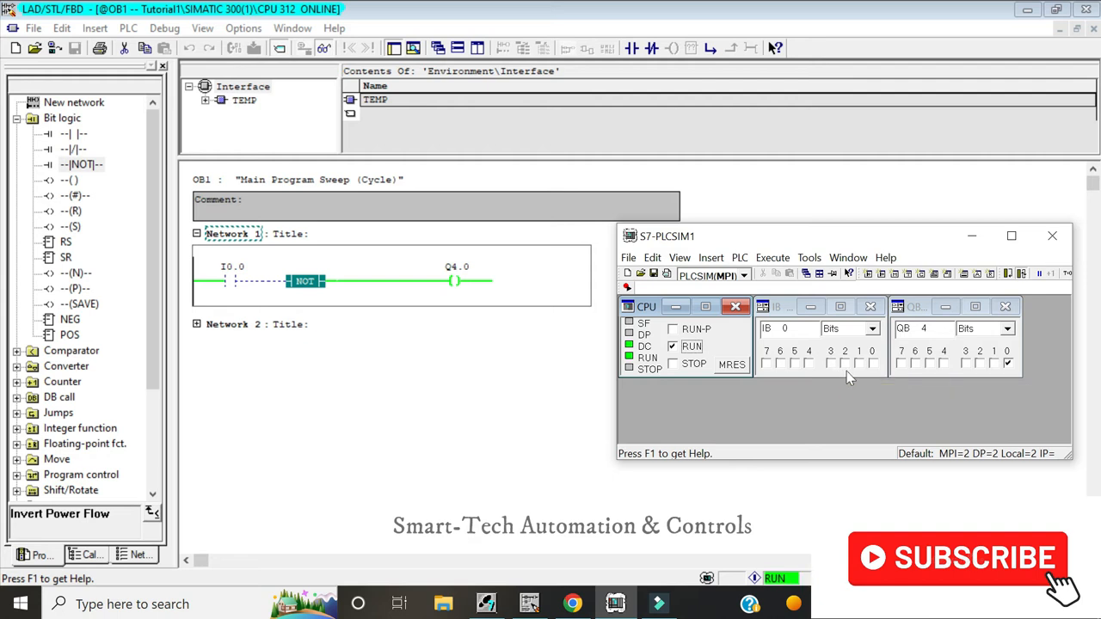
mouse_move(869, 372)
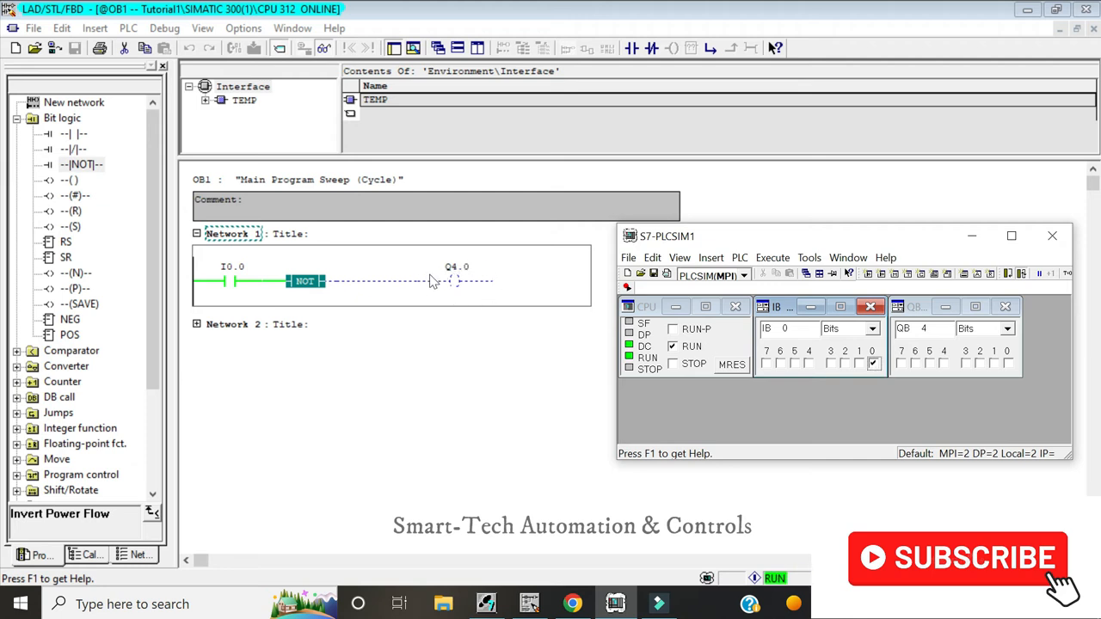
mouse_move(456, 294)
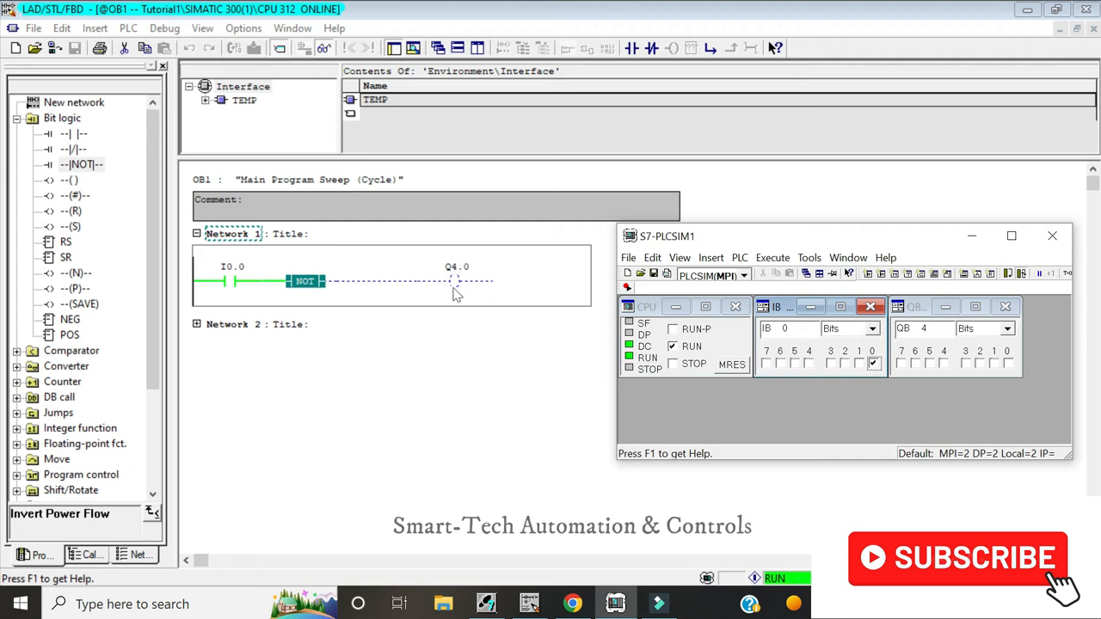
mouse_move(481, 273)
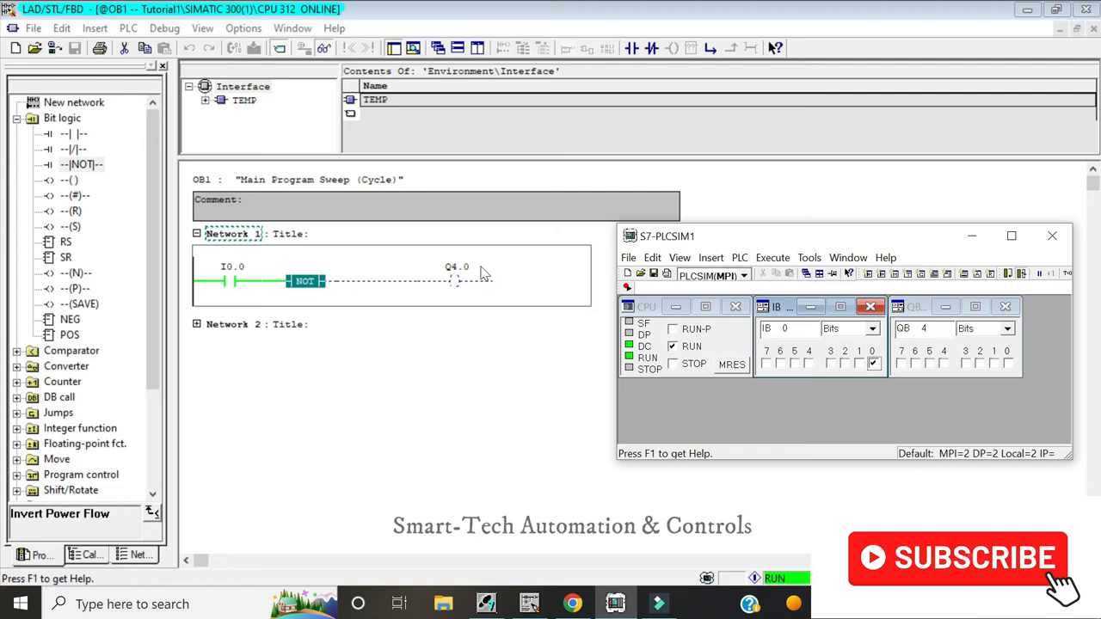
mouse_move(456, 274)
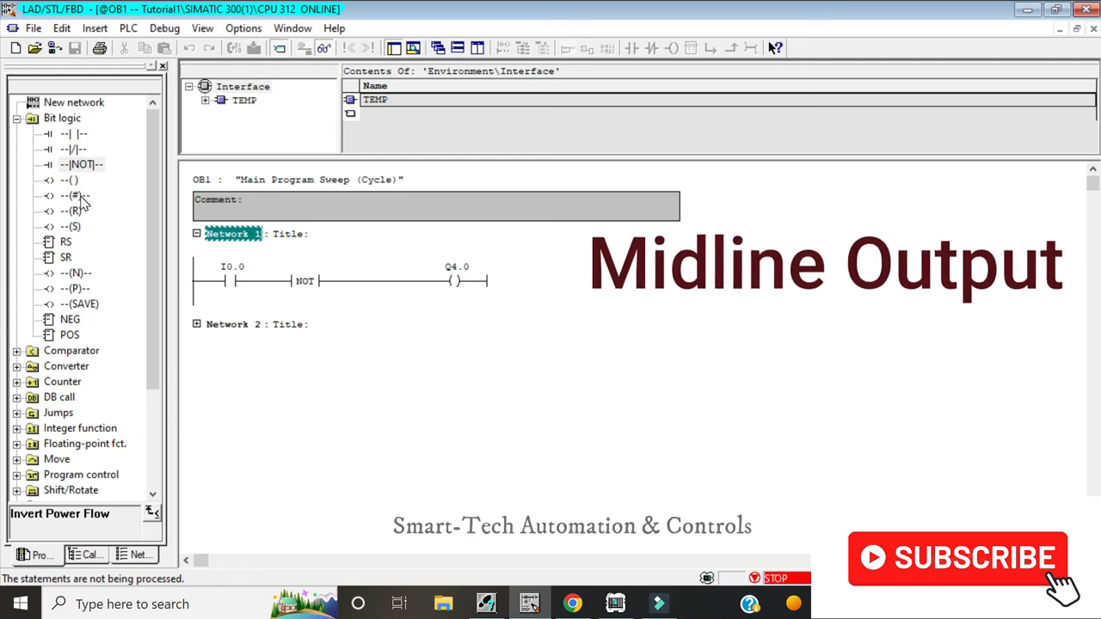
mouse_move(310, 290)
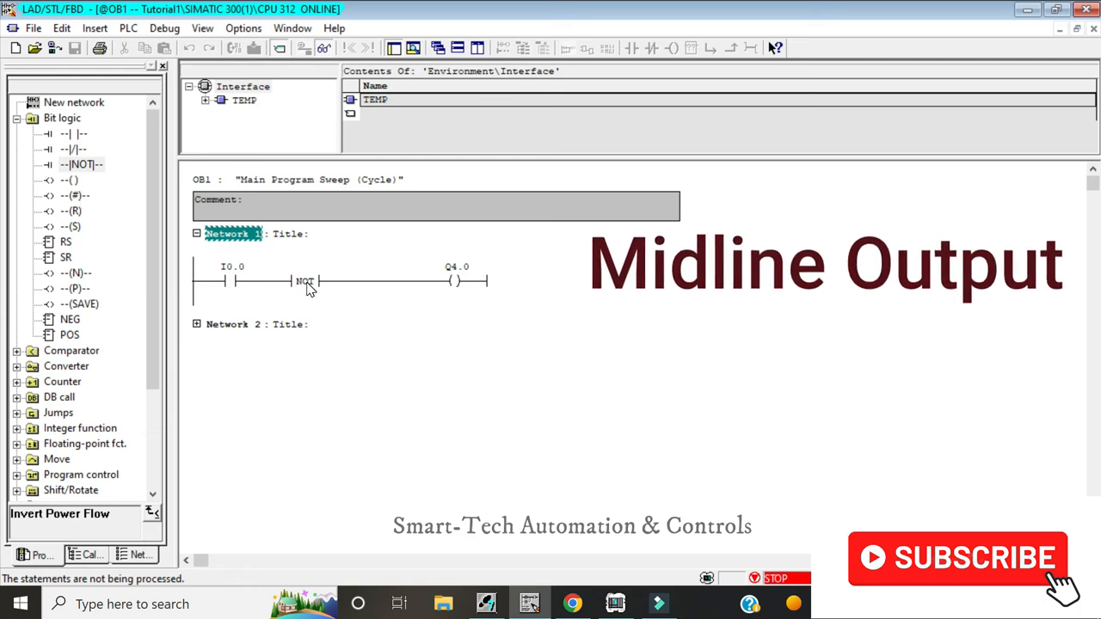
Select the NOT element in Network 1 for deletion.
click(305, 282)
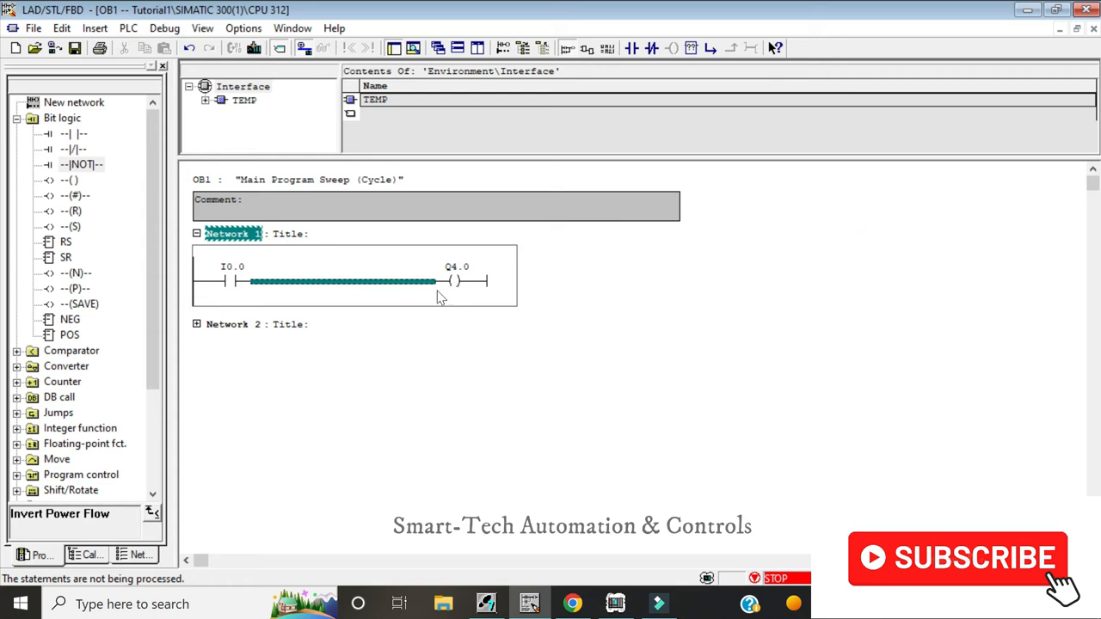
mouse_move(234, 307)
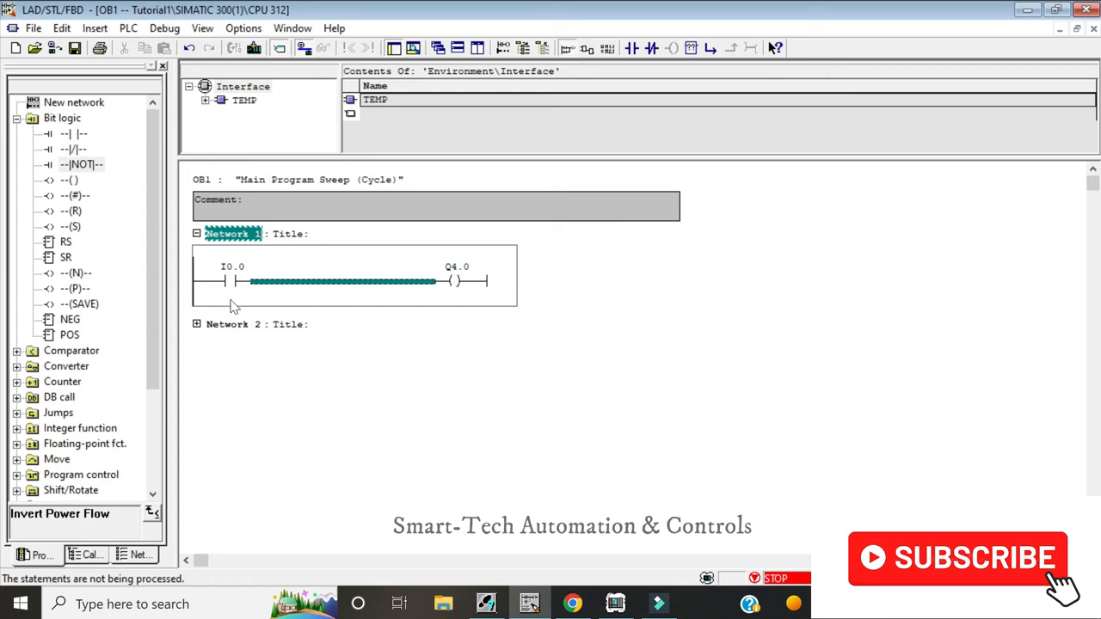
mouse_move(237, 284)
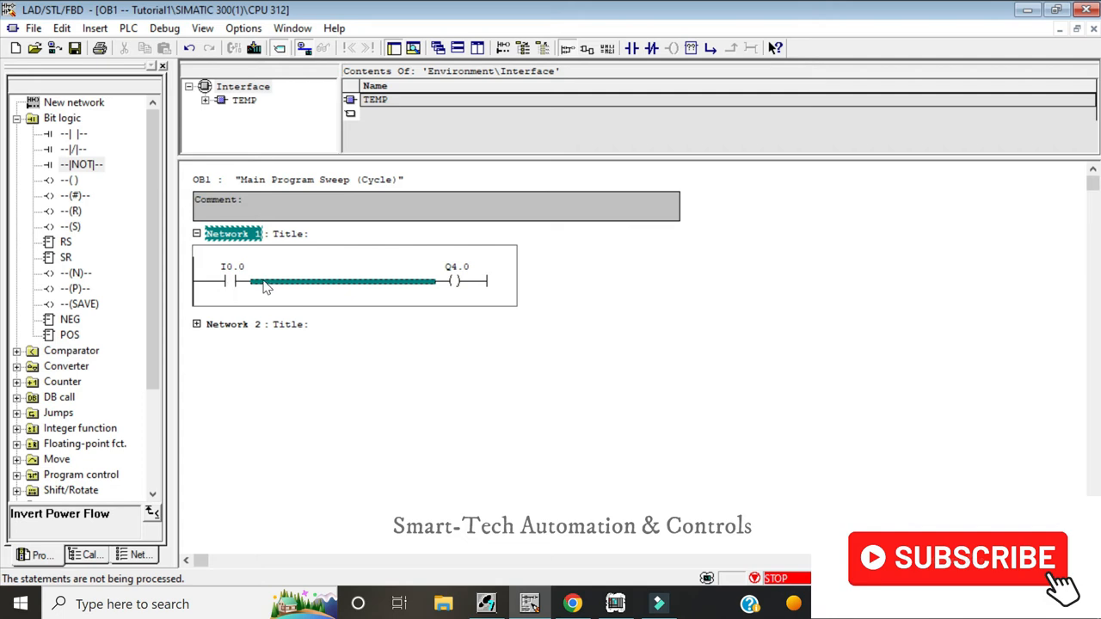
mouse_move(314, 285)
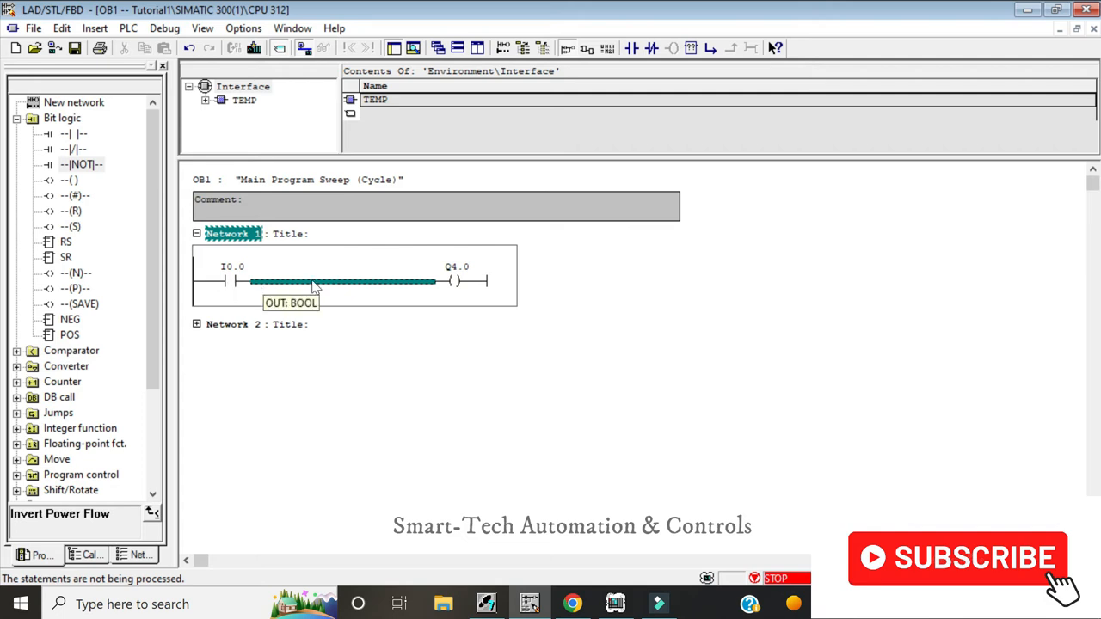
mouse_move(763, 82)
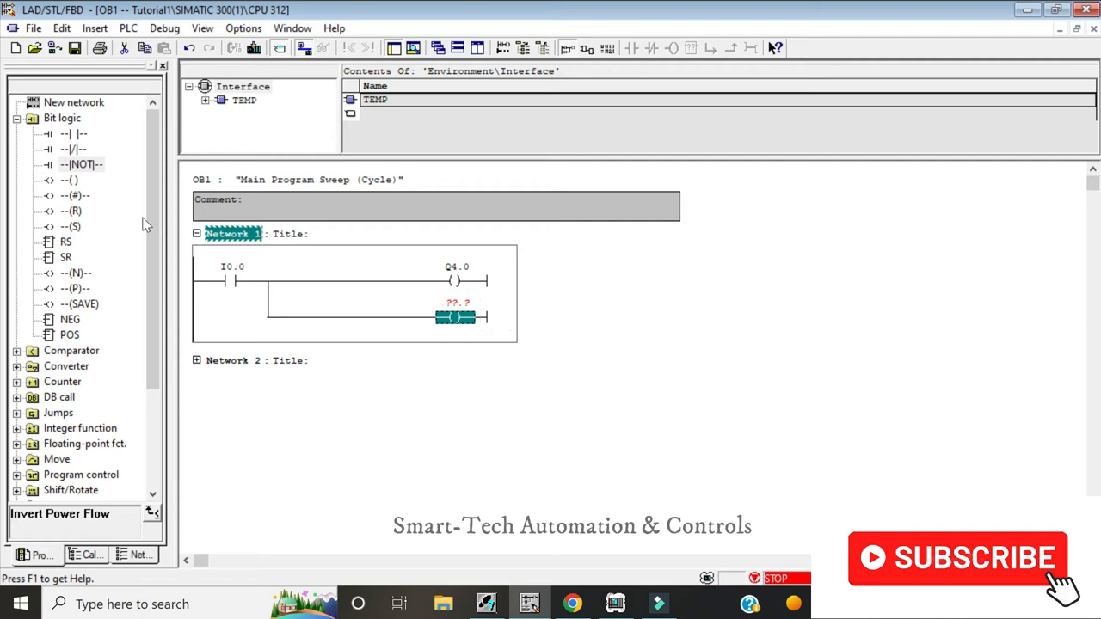
mouse_move(78, 197)
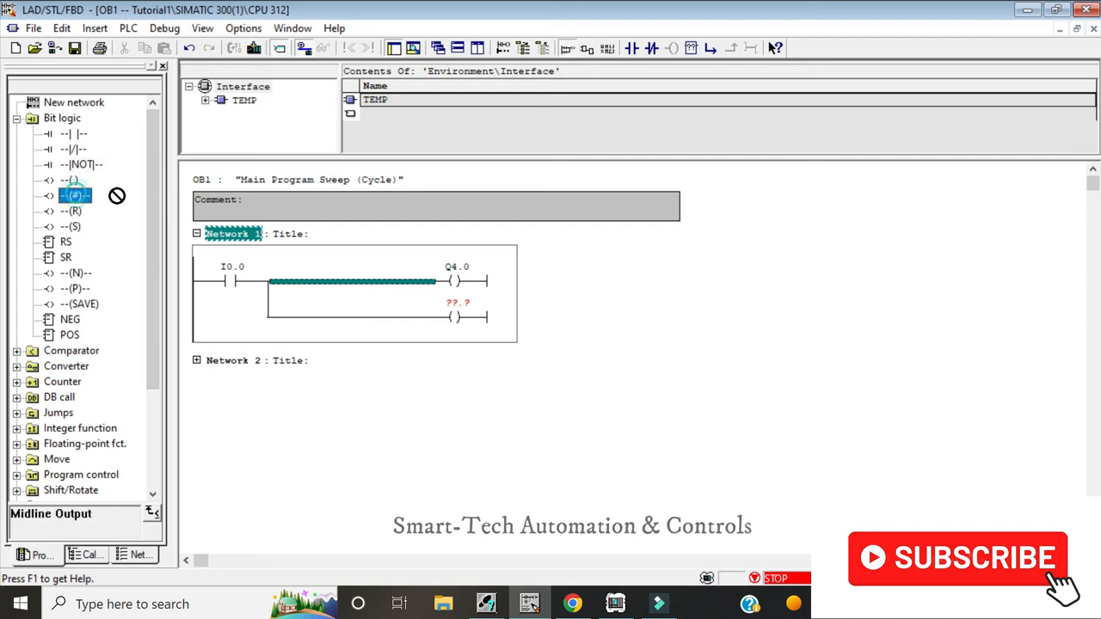
Place a midline output (#) between I0.0 and Q4.0 and address it Q4.1.
drag(75, 196, 305, 281)
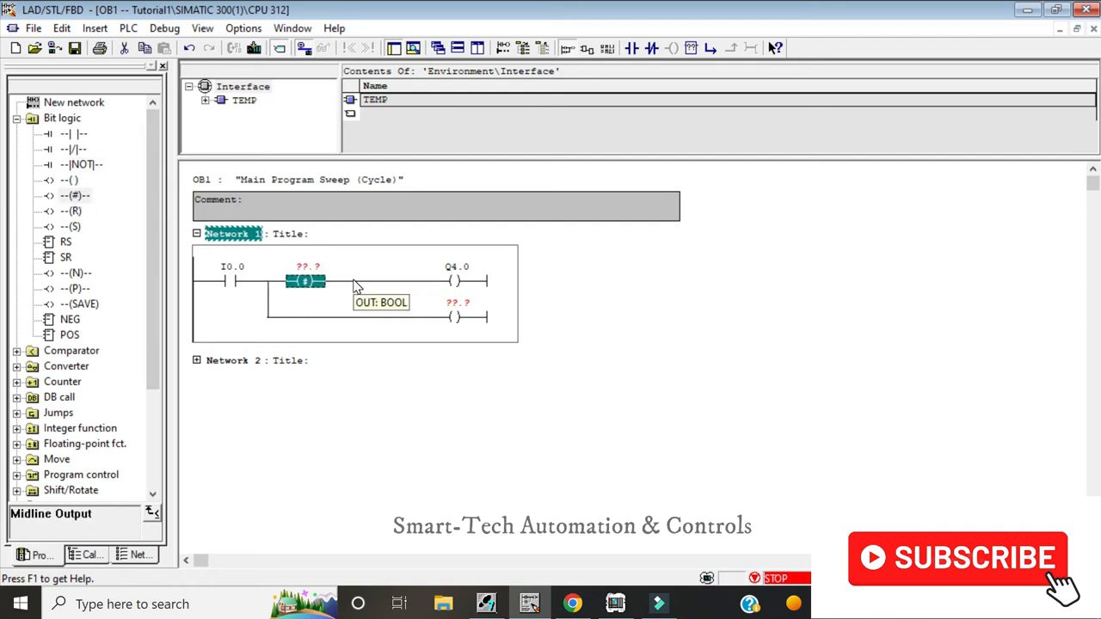
mouse_move(400, 286)
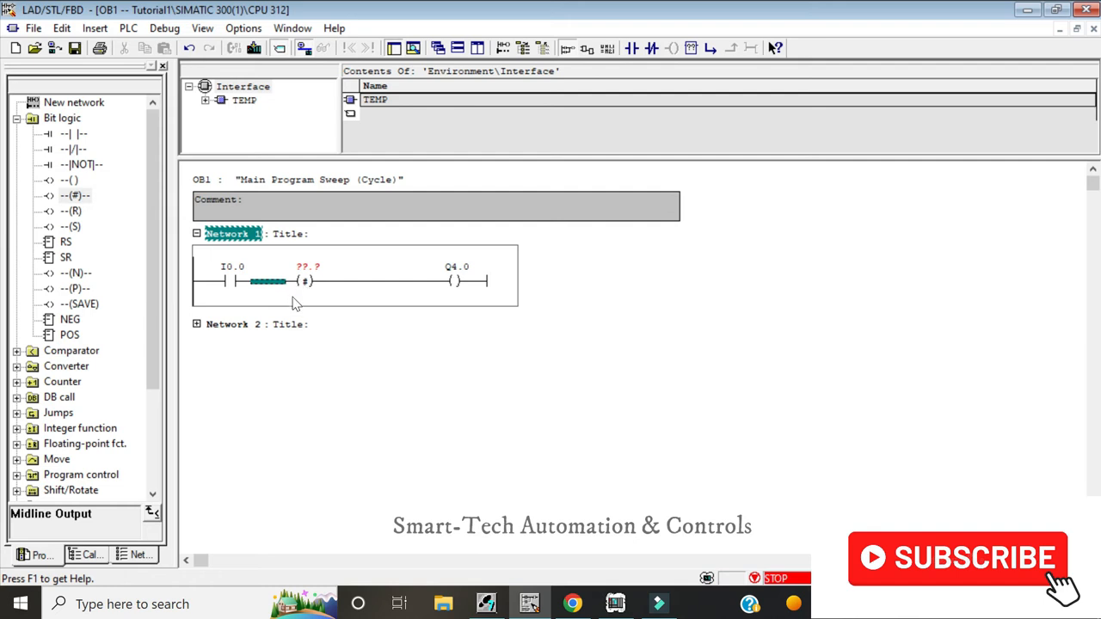
mouse_move(238, 289)
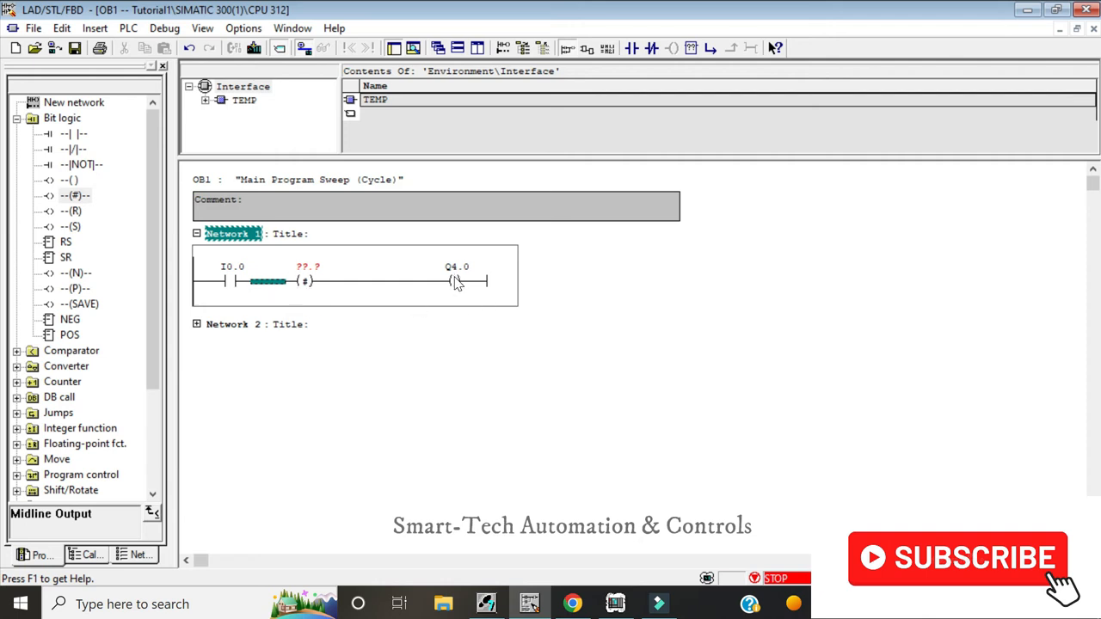
mouse_move(311, 274)
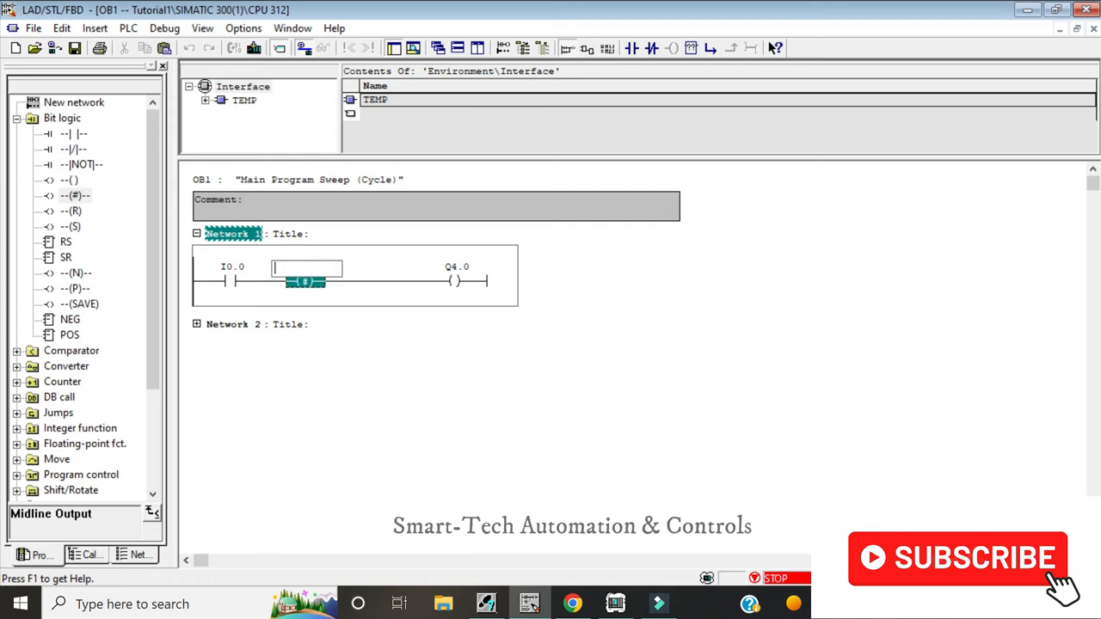
text(Q)
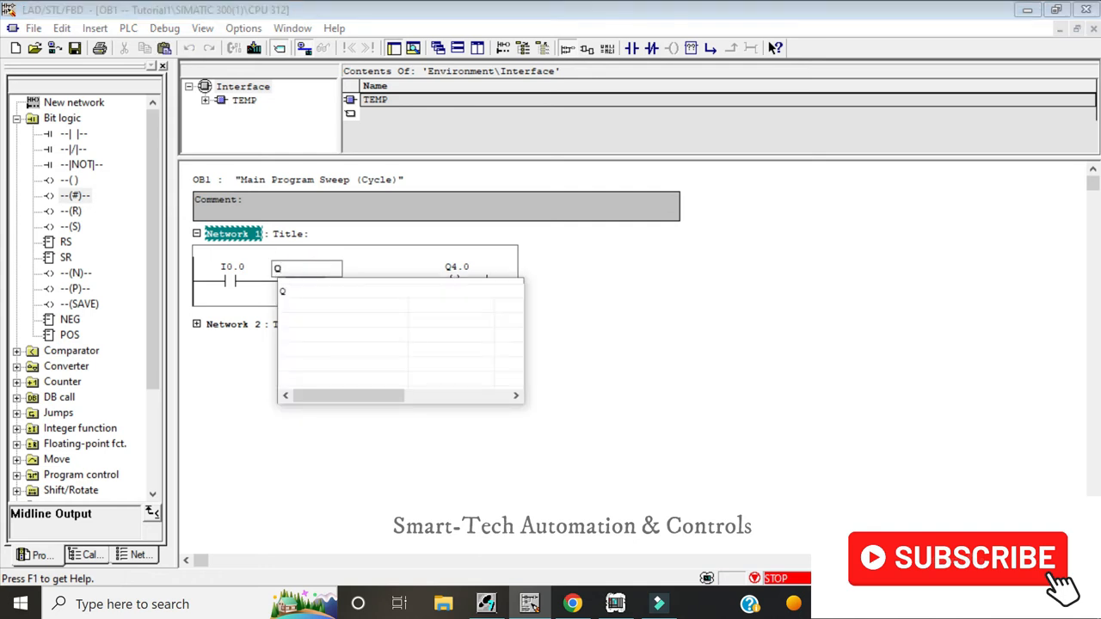
text(4.)
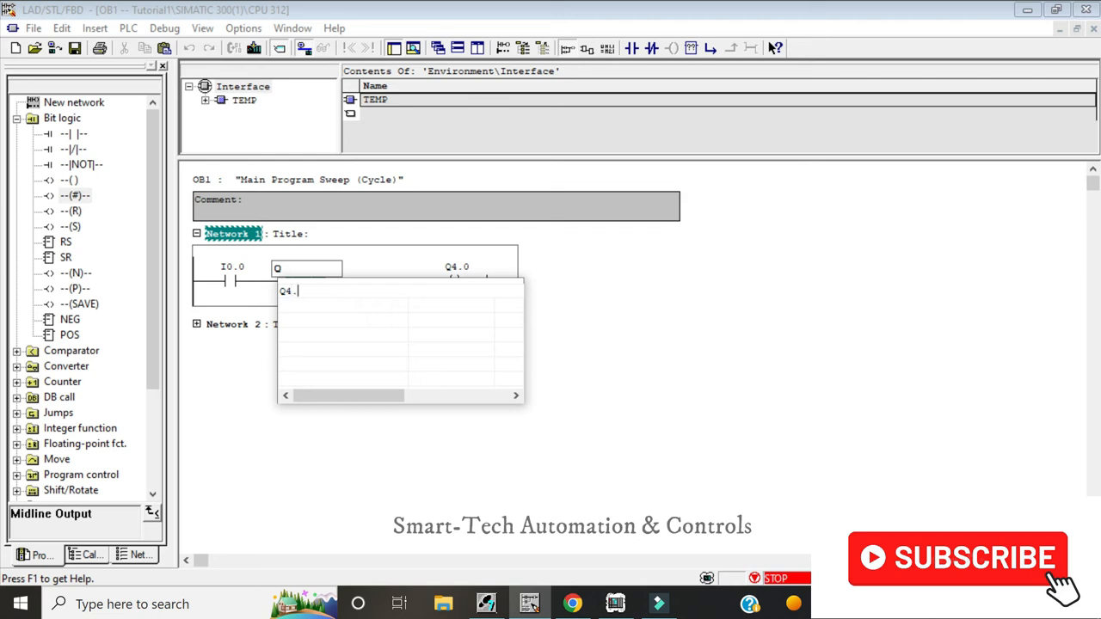
text(Q4.1)
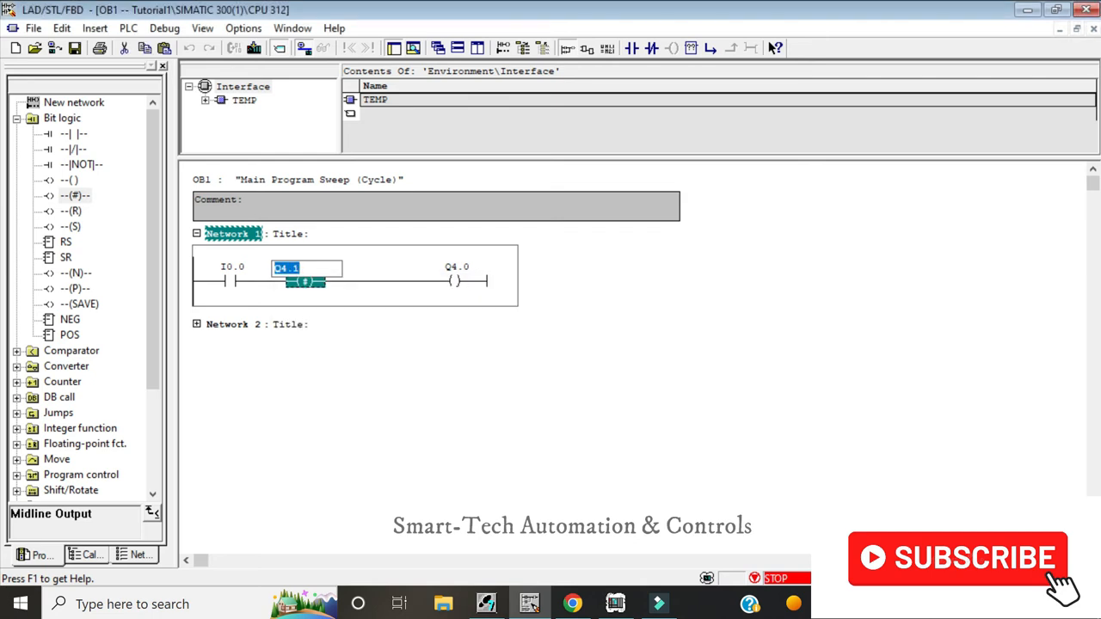
mouse_move(334, 309)
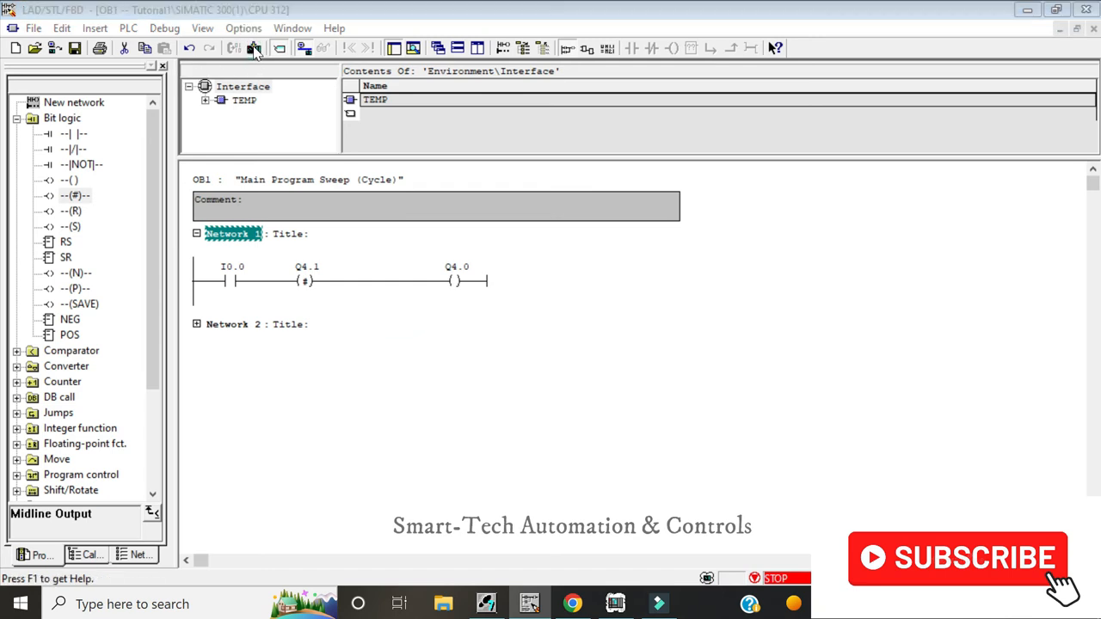
Download the Q4.1 version of OB1, overwriting, and run the simulated CPU.
click(254, 49)
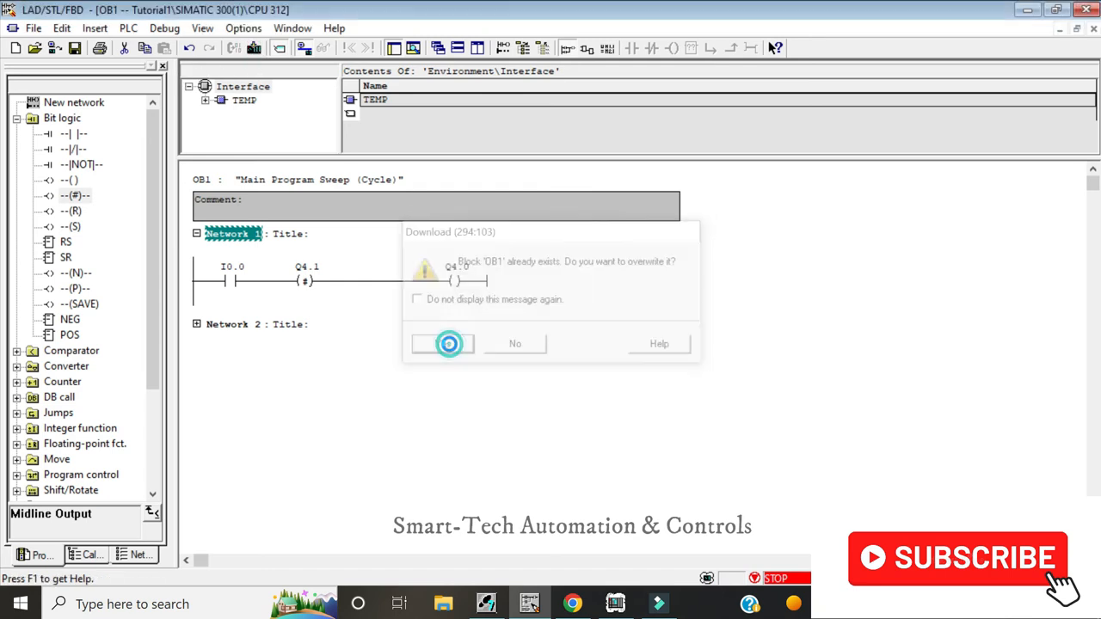
click(442, 343)
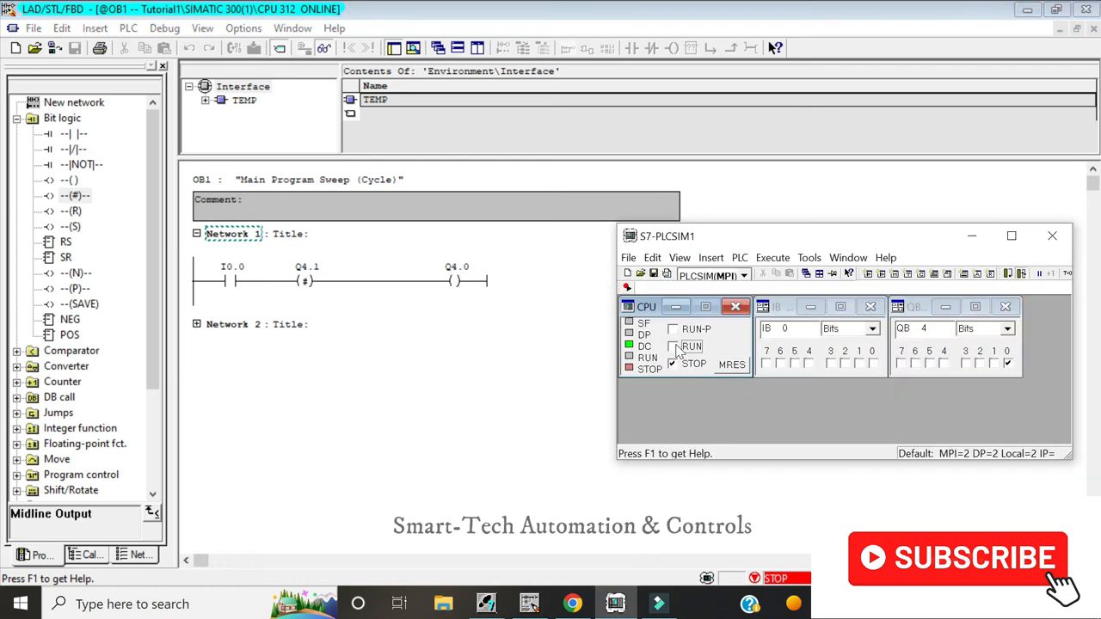
click(674, 346)
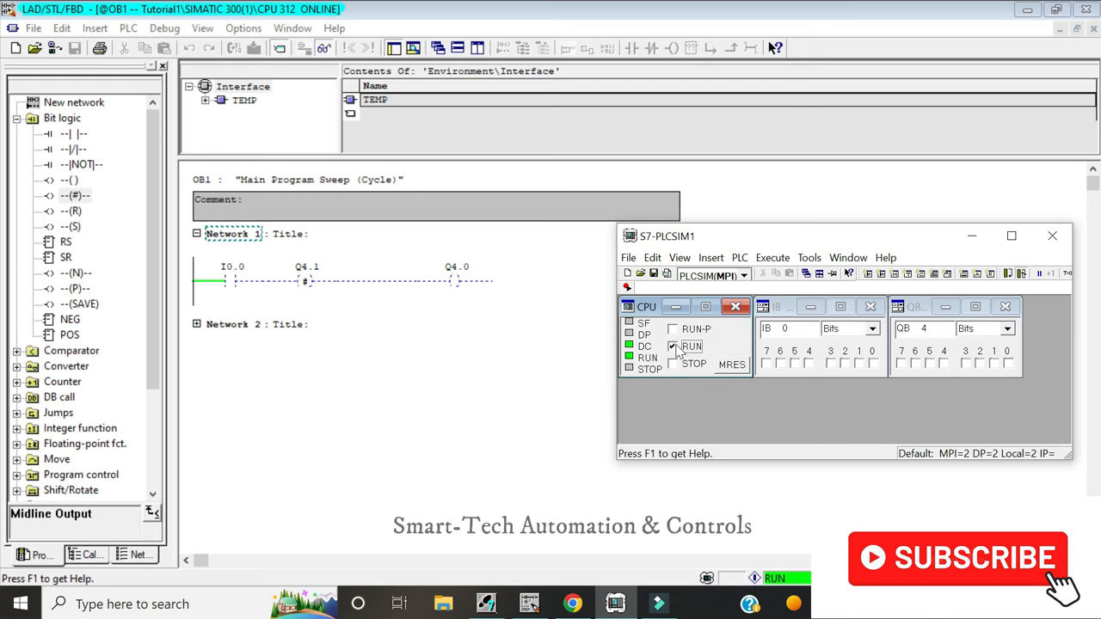
mouse_move(694, 358)
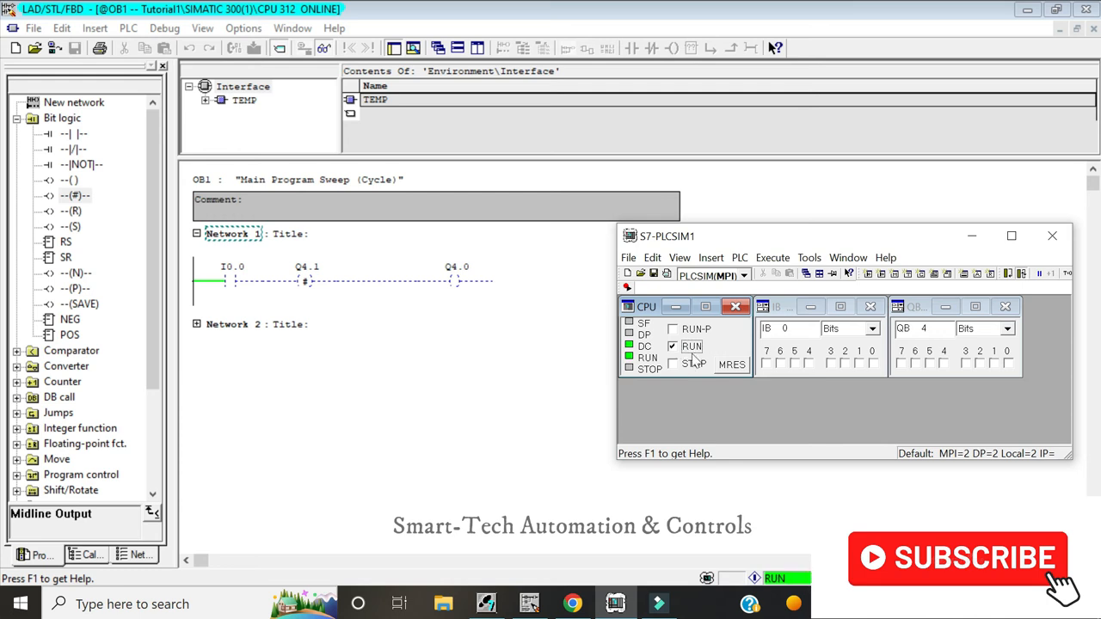
mouse_move(744, 387)
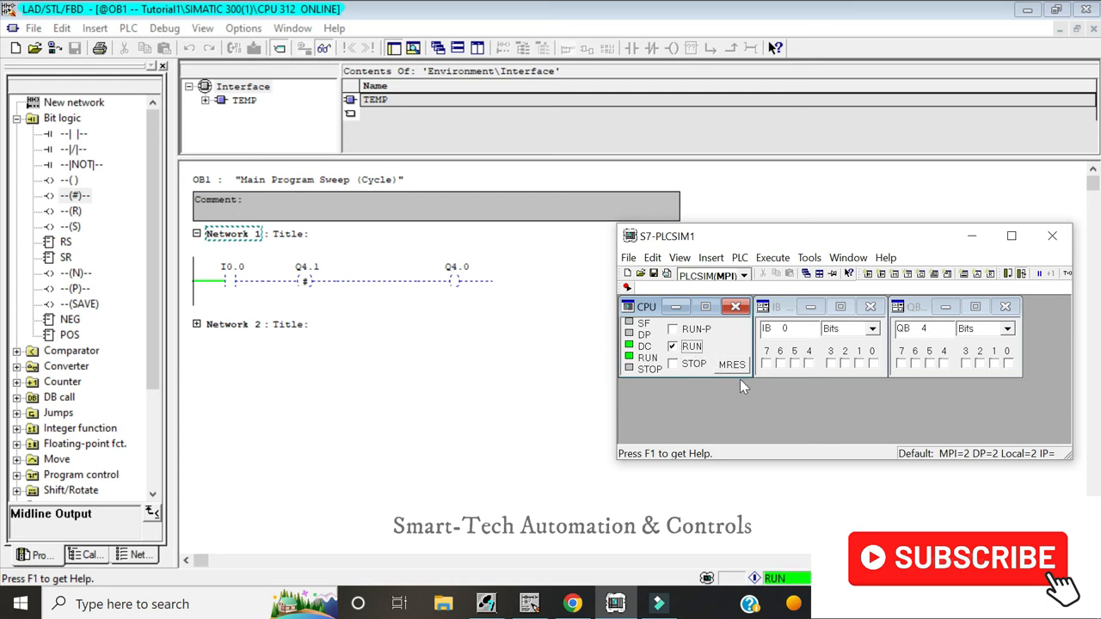
mouse_move(852, 382)
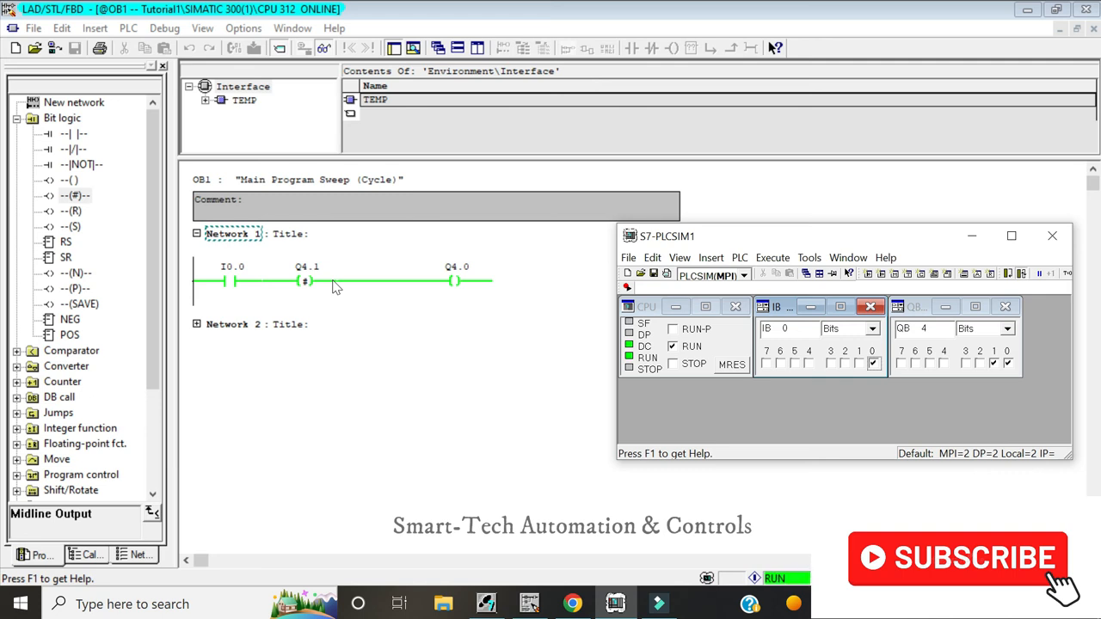
mouse_move(320, 288)
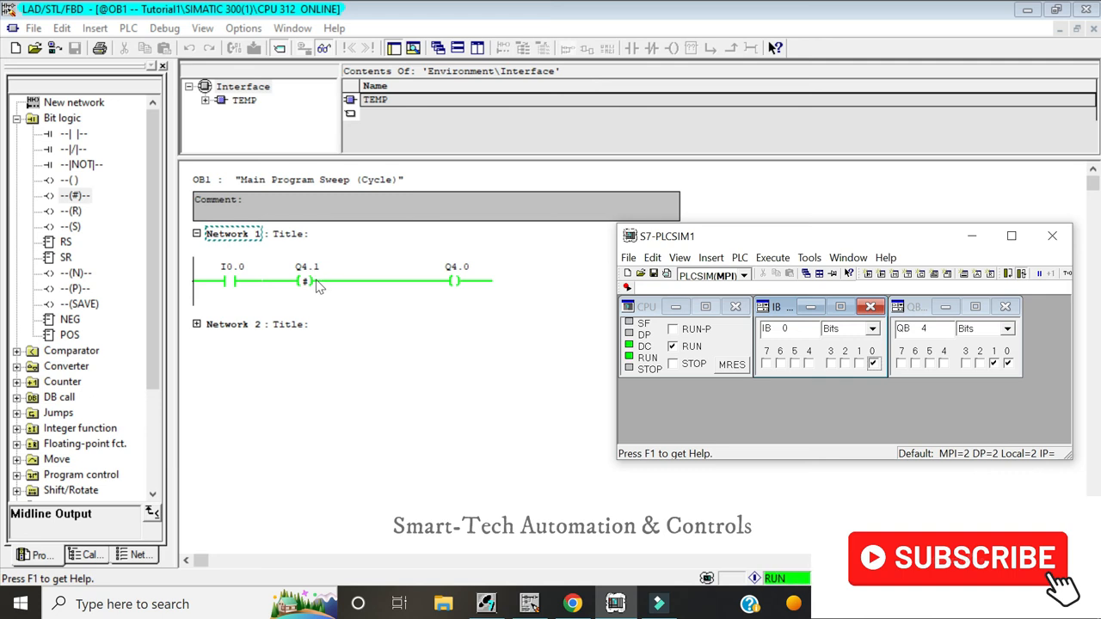
mouse_move(343, 291)
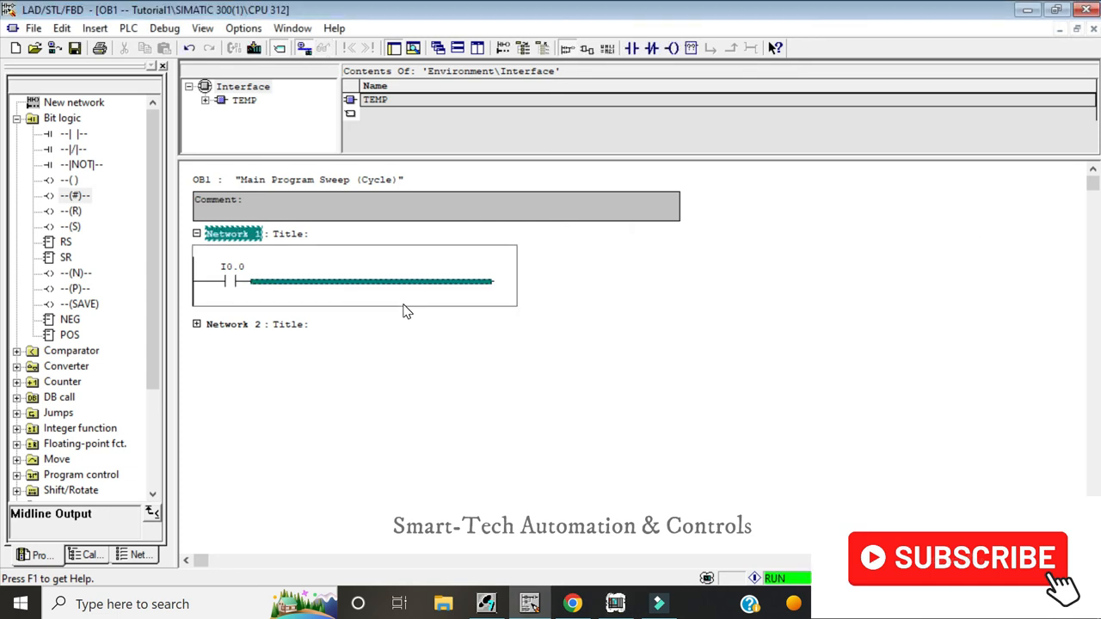
mouse_move(82, 217)
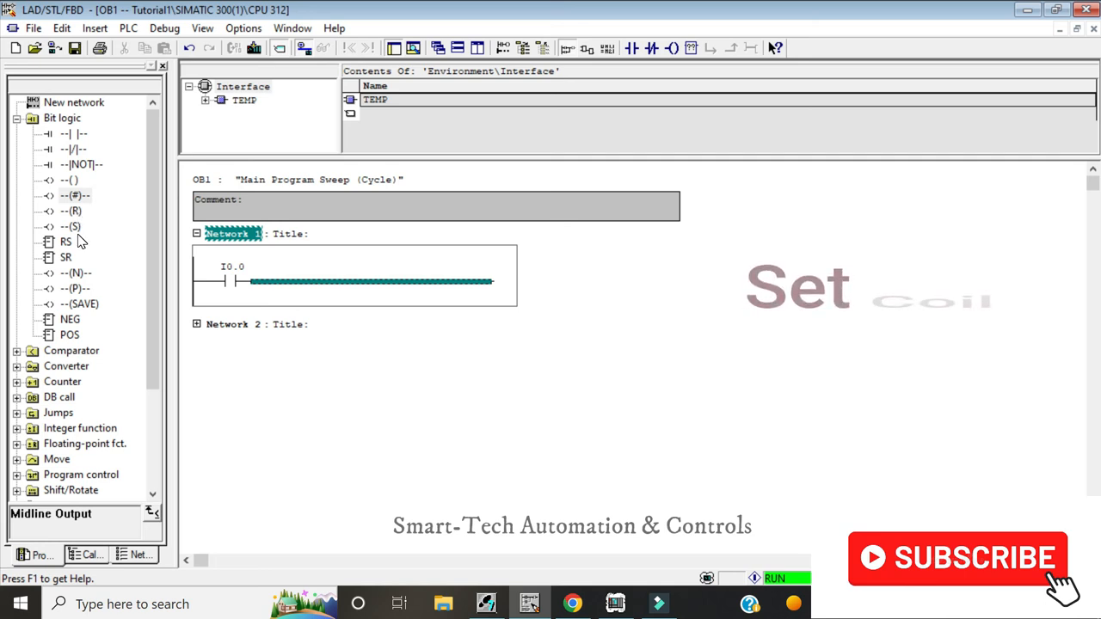
Add a set coil Q4.2 to Network 1 and build Network 2 with contact I0.1.
click(70, 226)
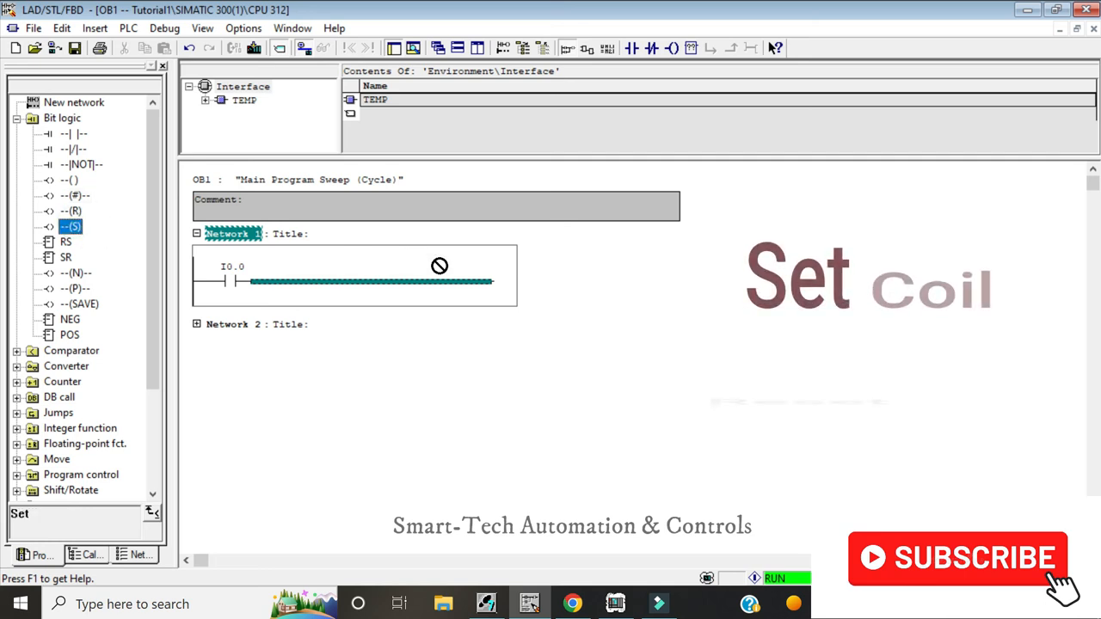
click(456, 282)
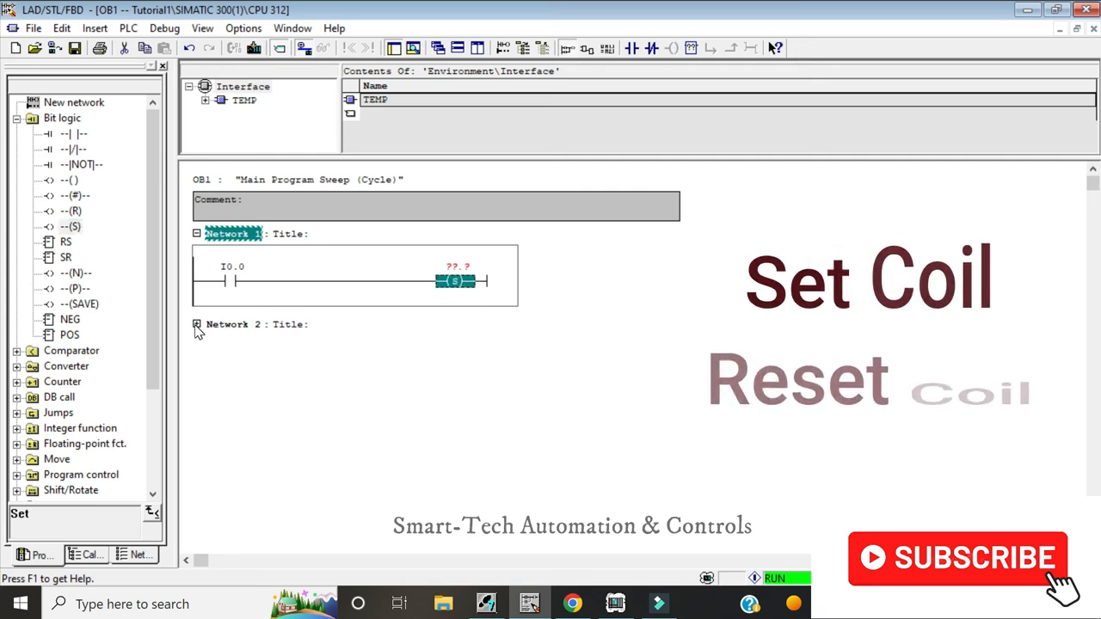
click(232, 325)
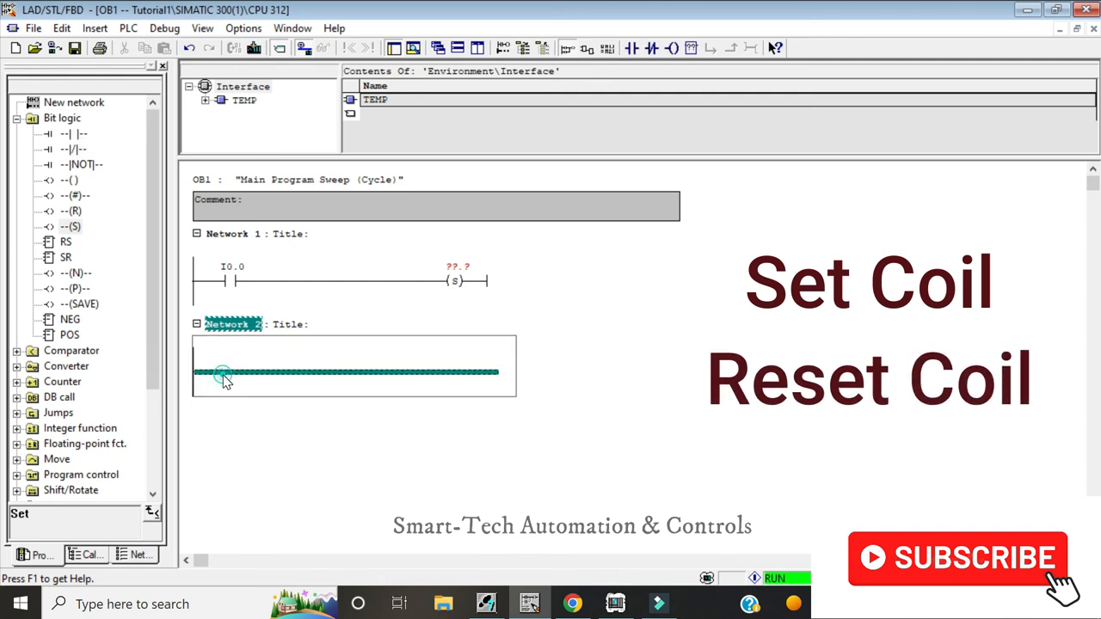
click(231, 372)
text(Q)
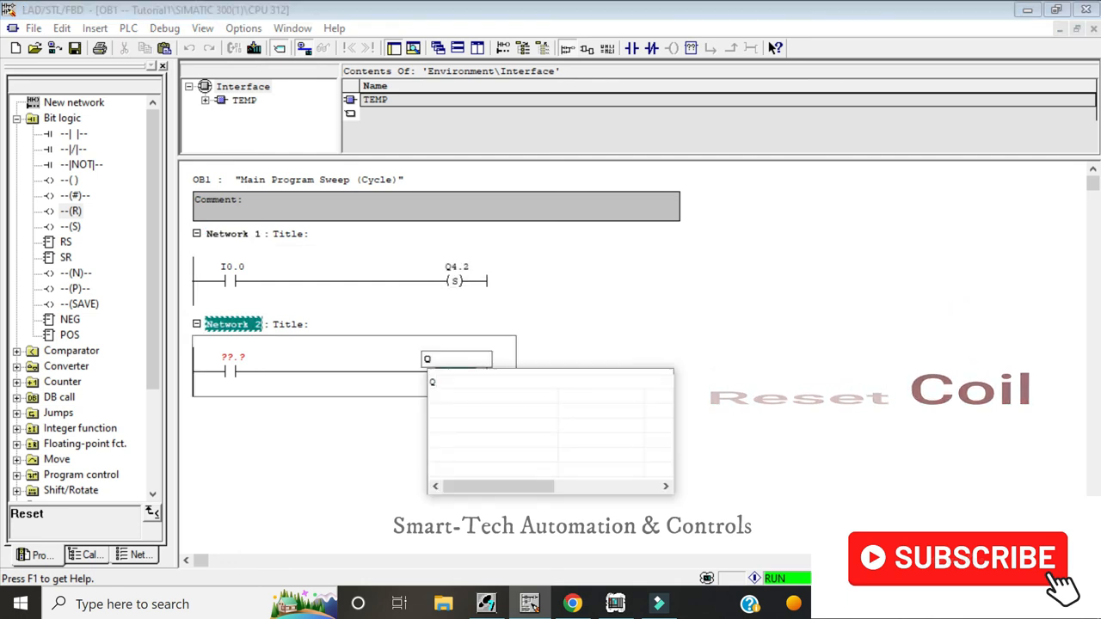
text(4.2)
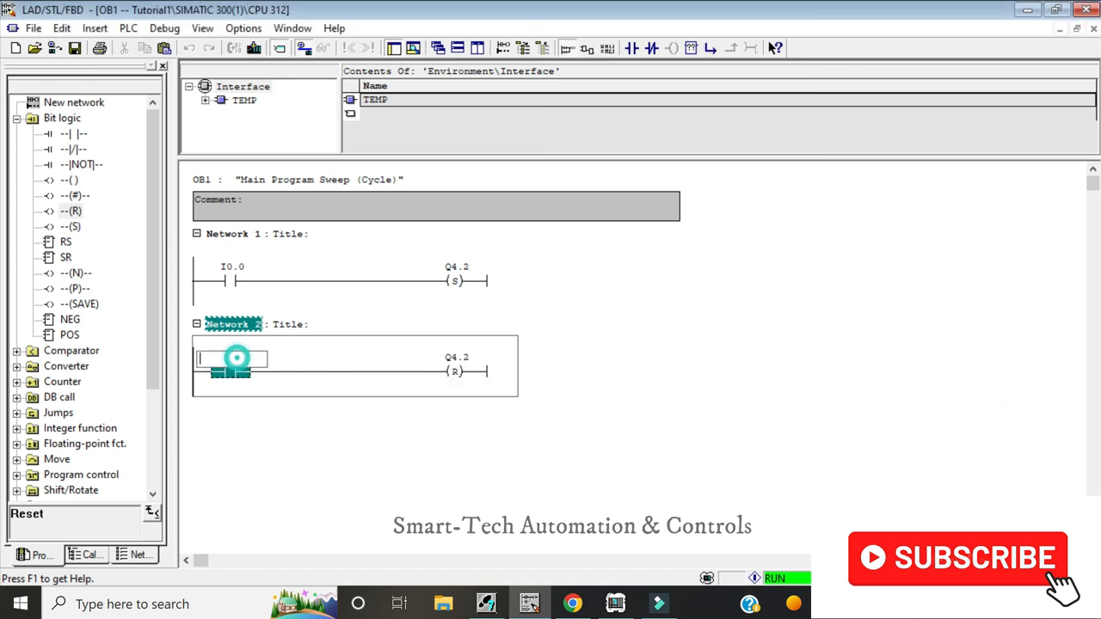
click(233, 359)
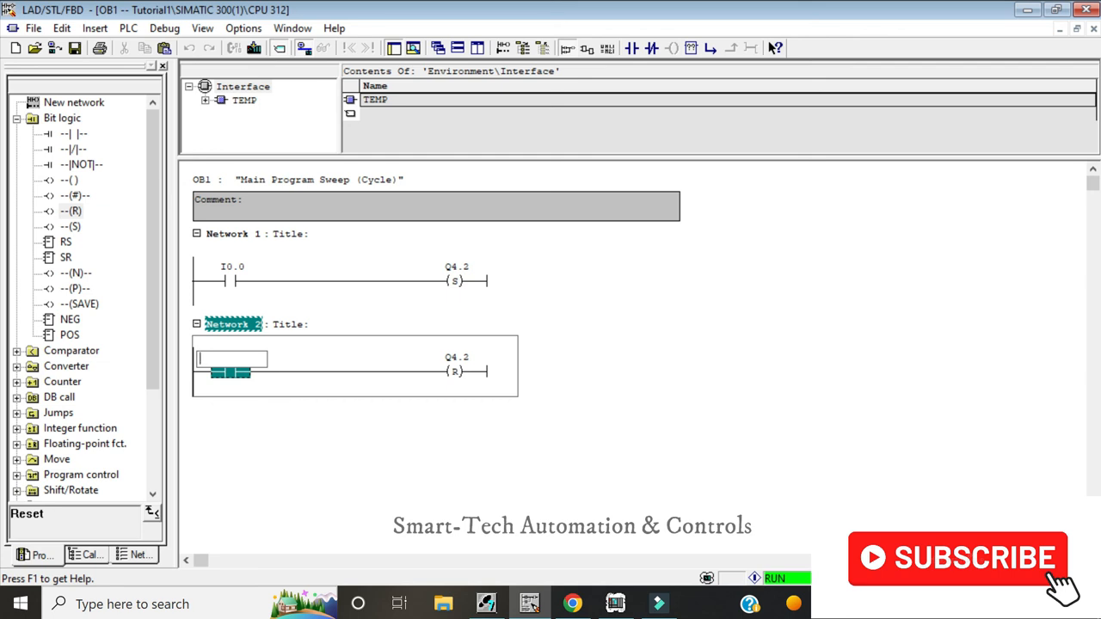
text(I0.1)
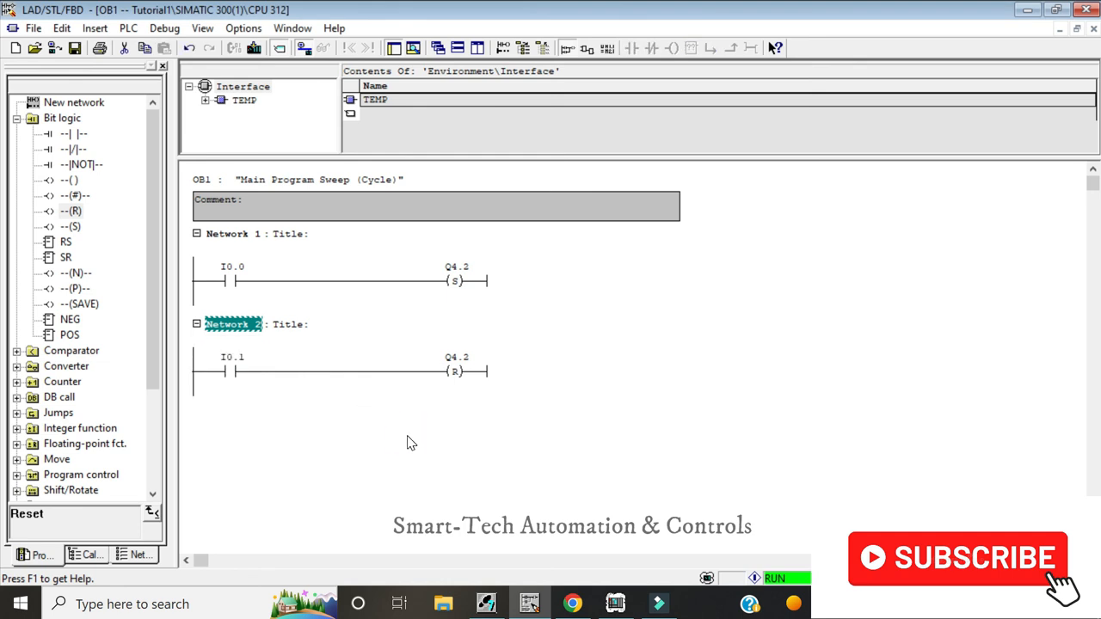
mouse_move(260, 110)
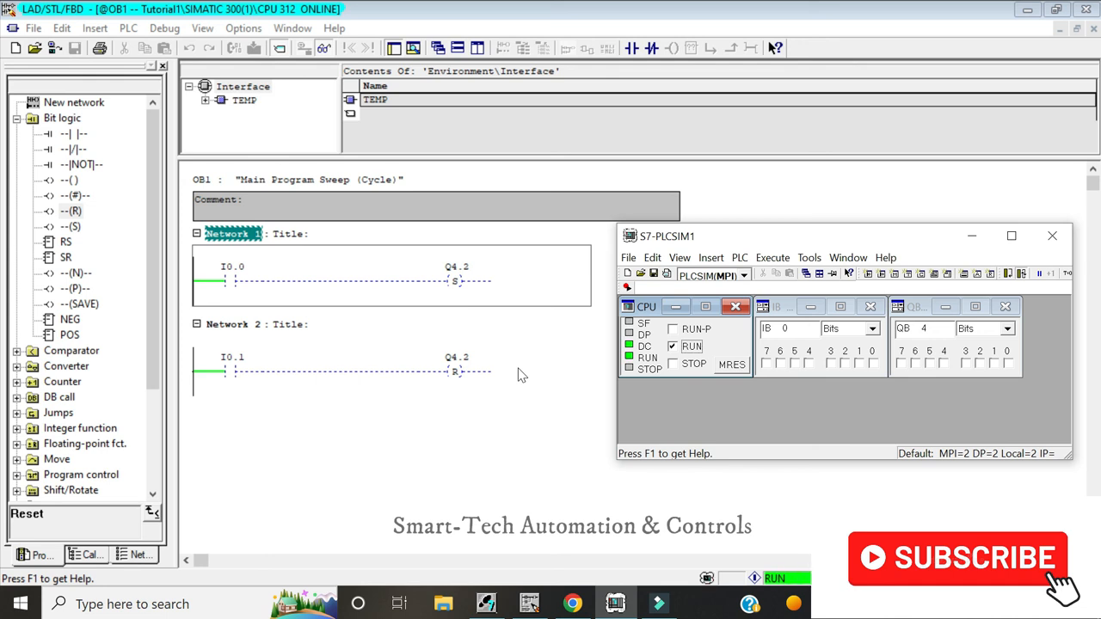
mouse_move(875, 371)
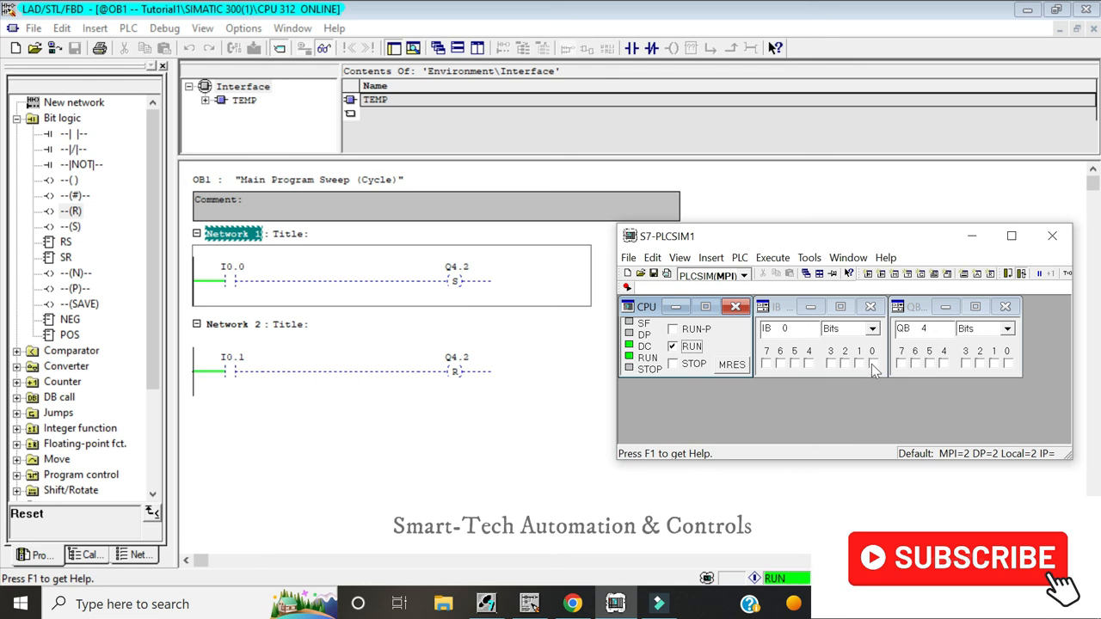
Switch on input I0.0 in PLCSIM so output Q4.2 latches on.
click(872, 363)
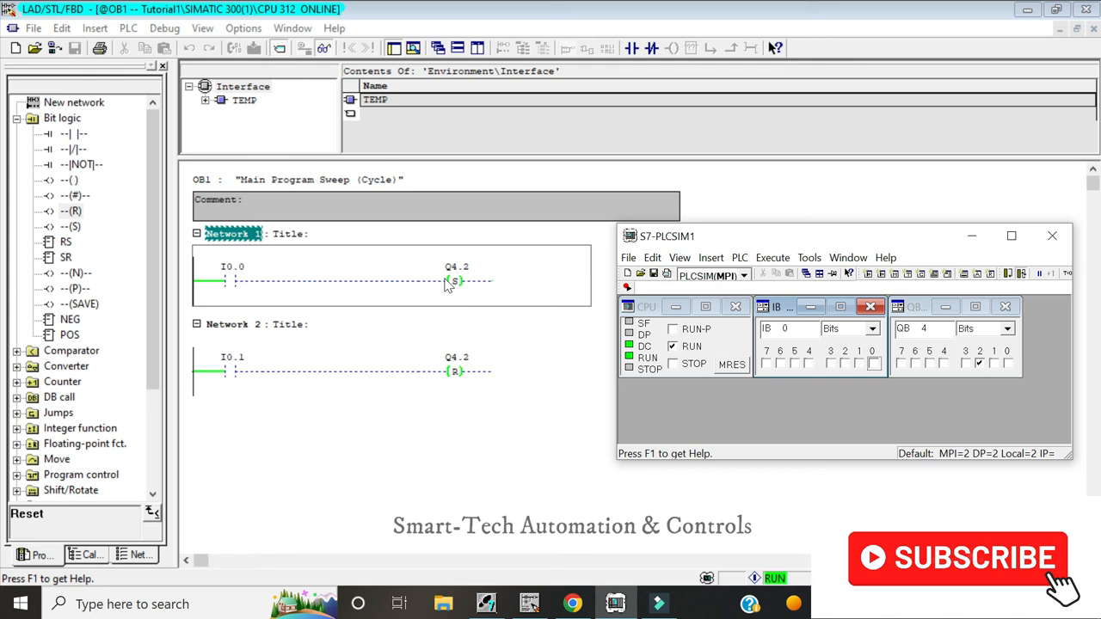
mouse_move(495, 381)
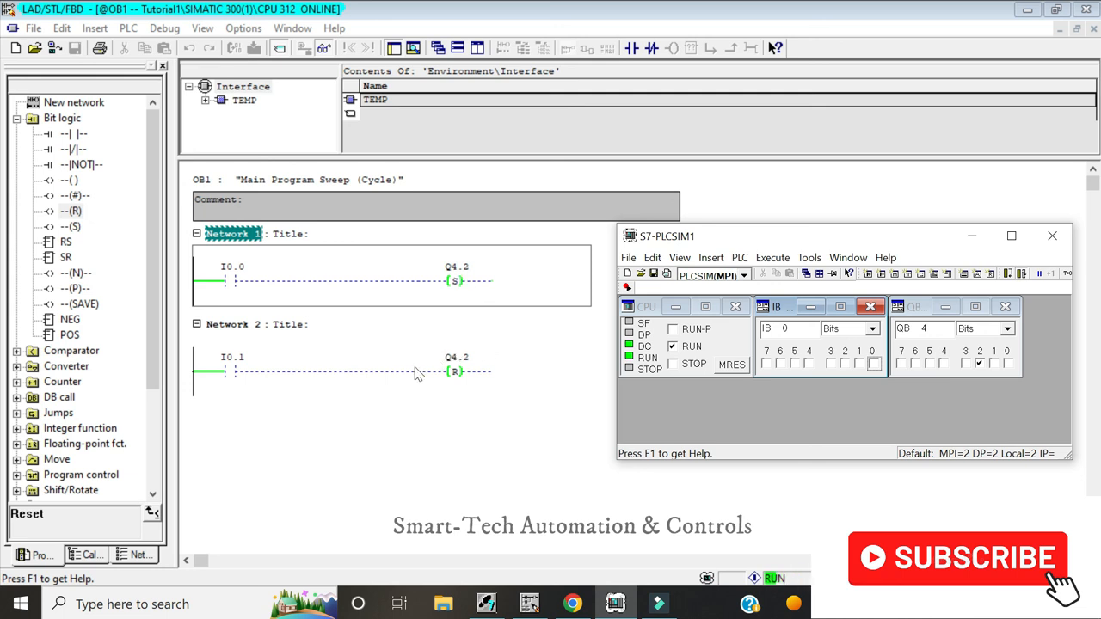
mouse_move(232, 361)
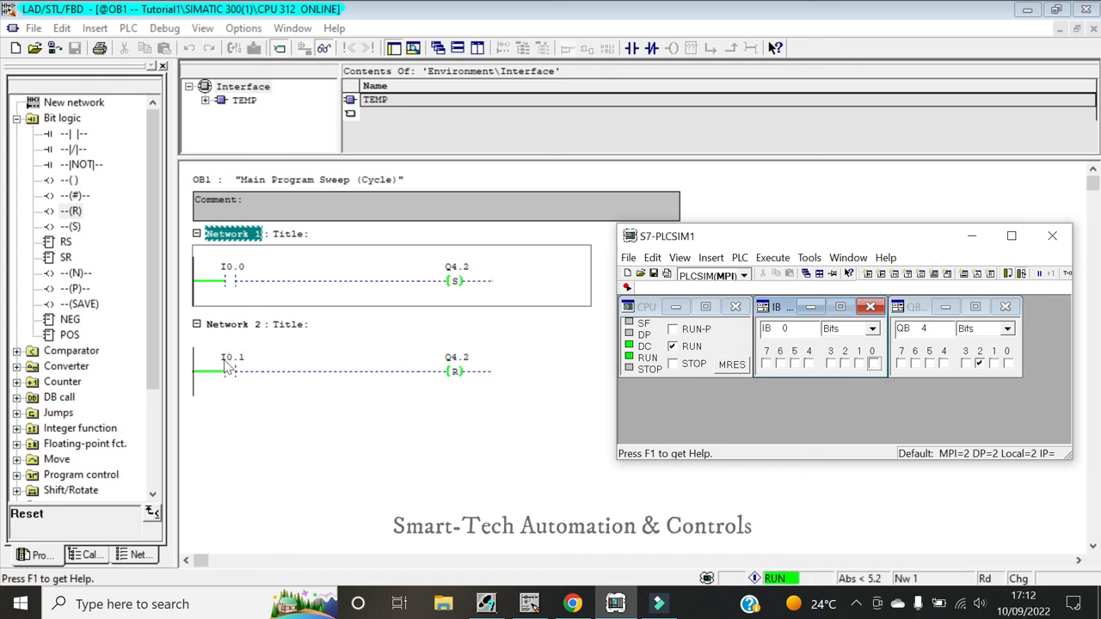
mouse_move(429, 396)
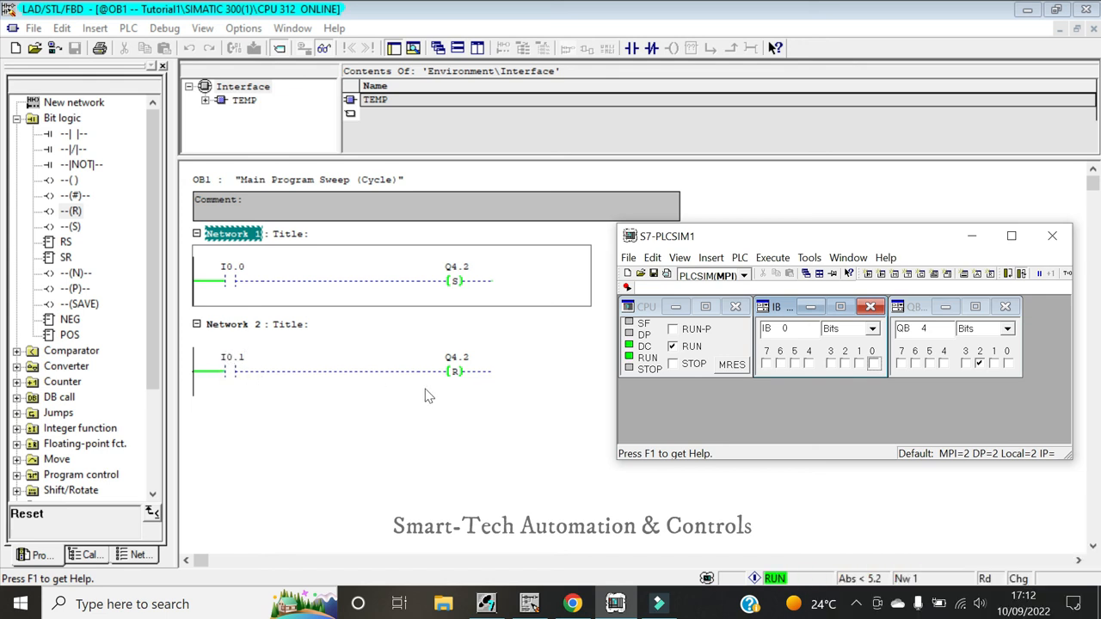